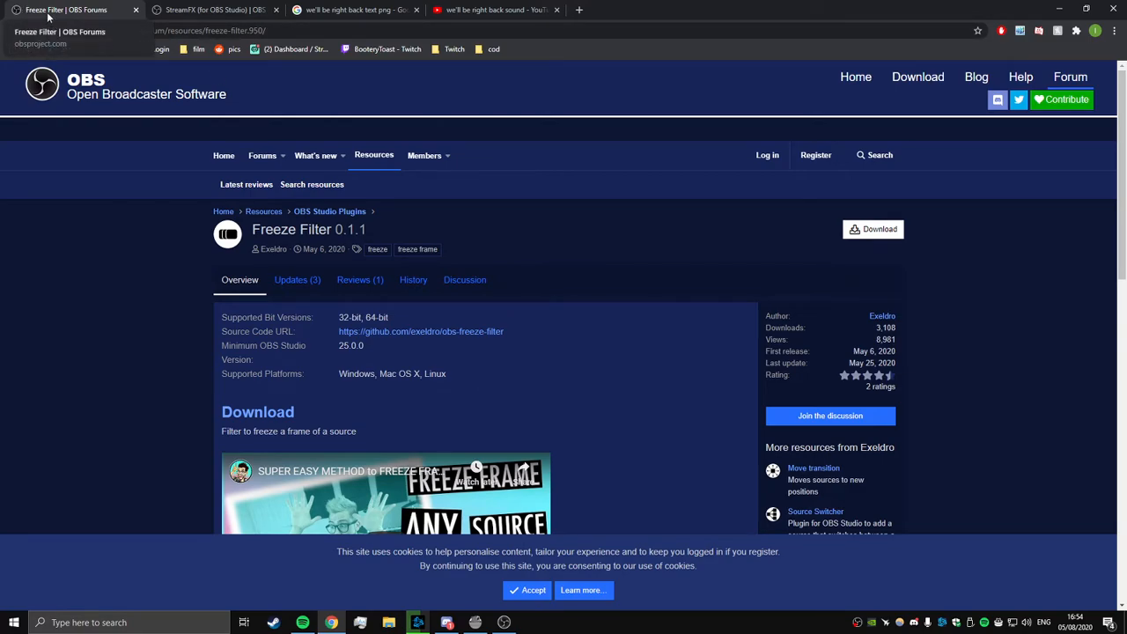
Switch Chrome to the StreamFX (for OBS Studio) forum page
{"action": "left_click", "coordinate": [211, 9]}
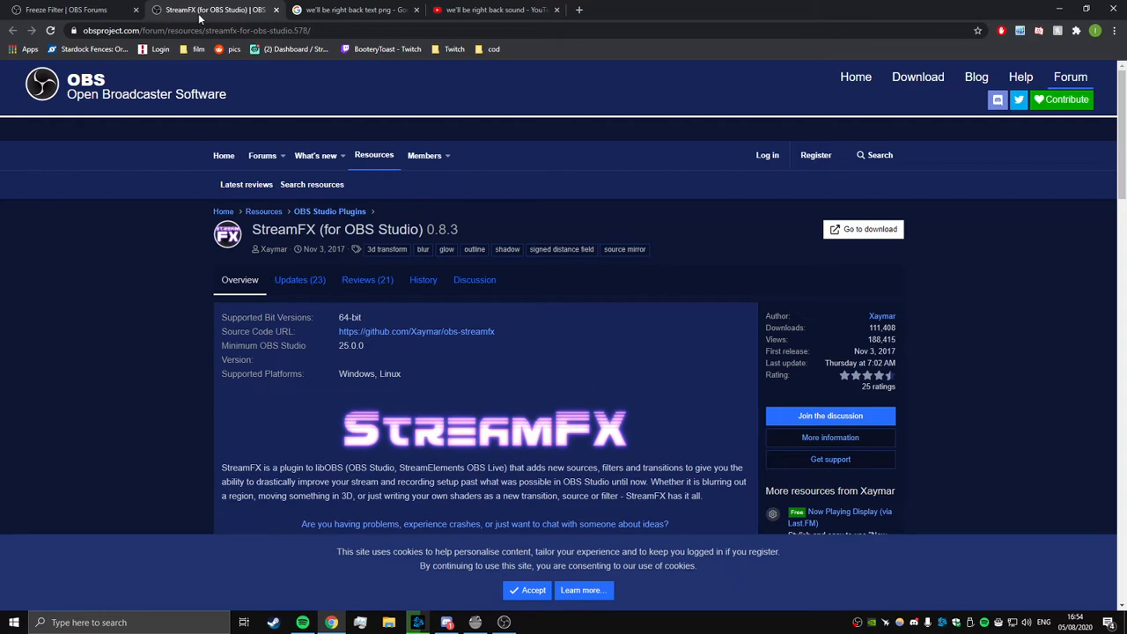
{"action": "mouse_move", "coordinate": [211, 9]}
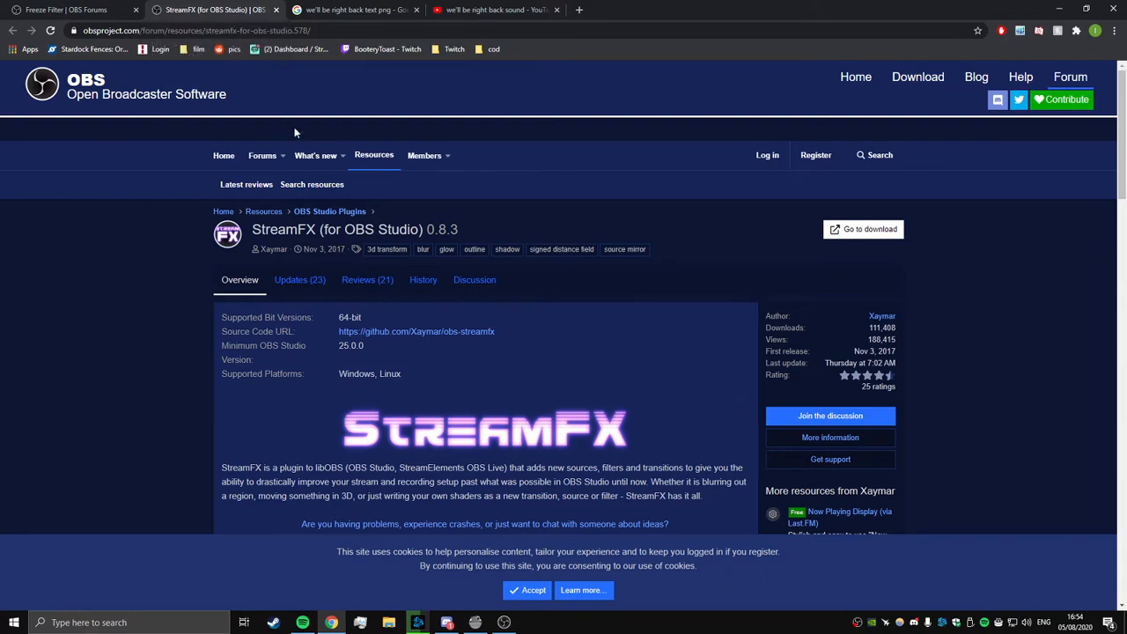
{"action": "mouse_move", "coordinate": [358, 623]}
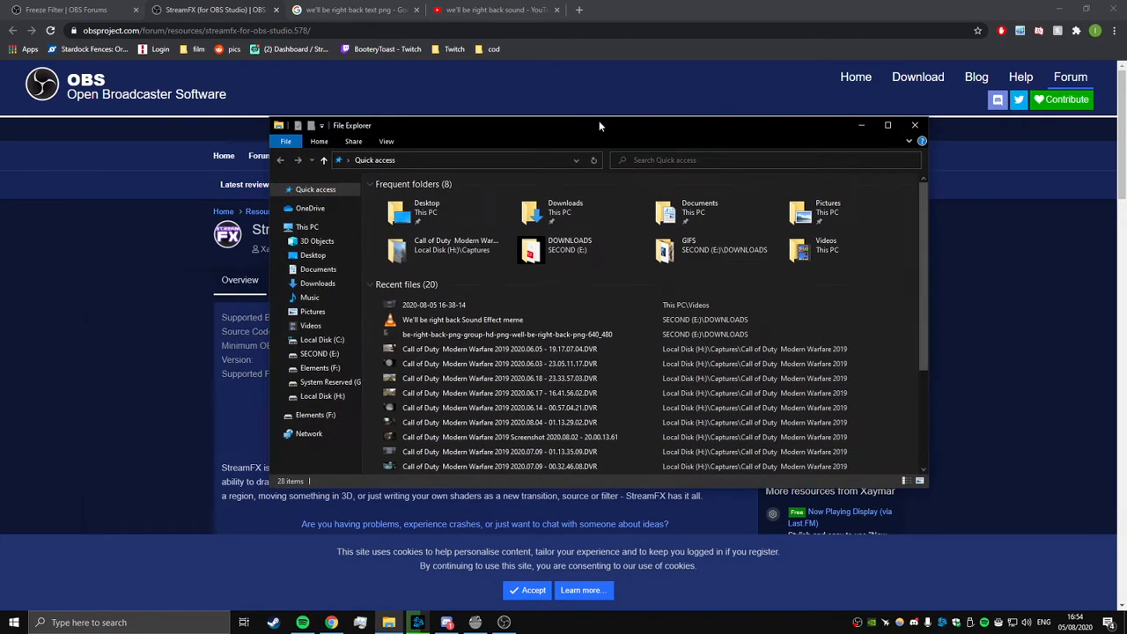
{"action": "mouse_move", "coordinate": [310, 298]}
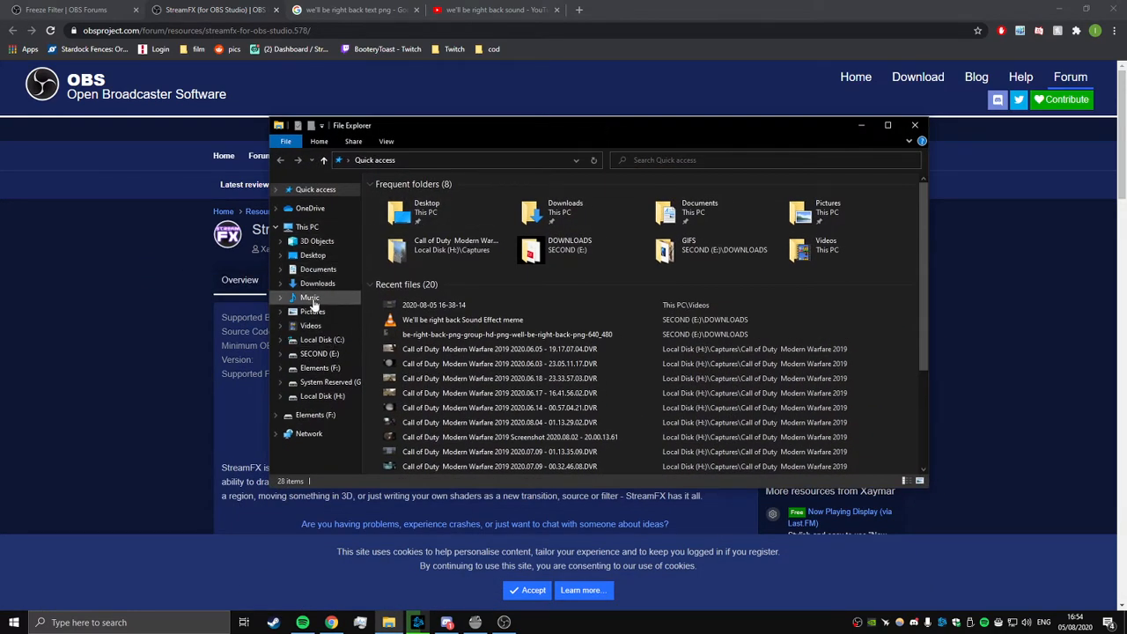
Browse to C:\Program Files (x86)\obs-studio in File Explorer
{"action": "left_click", "coordinate": [322, 340]}
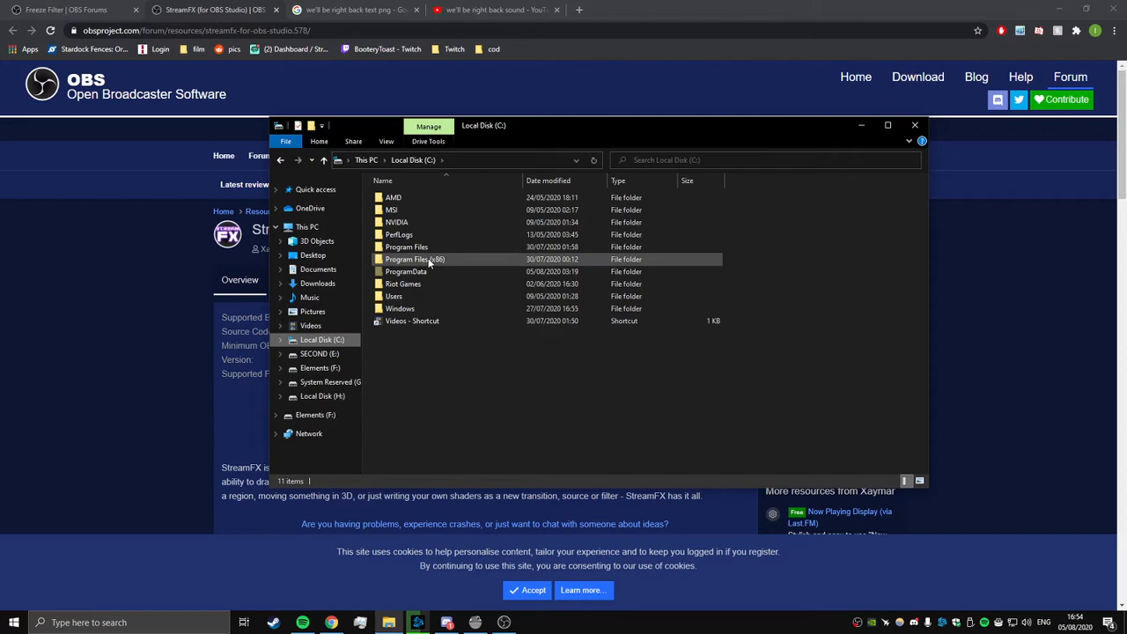
{"action": "double_click", "coordinate": [415, 259]}
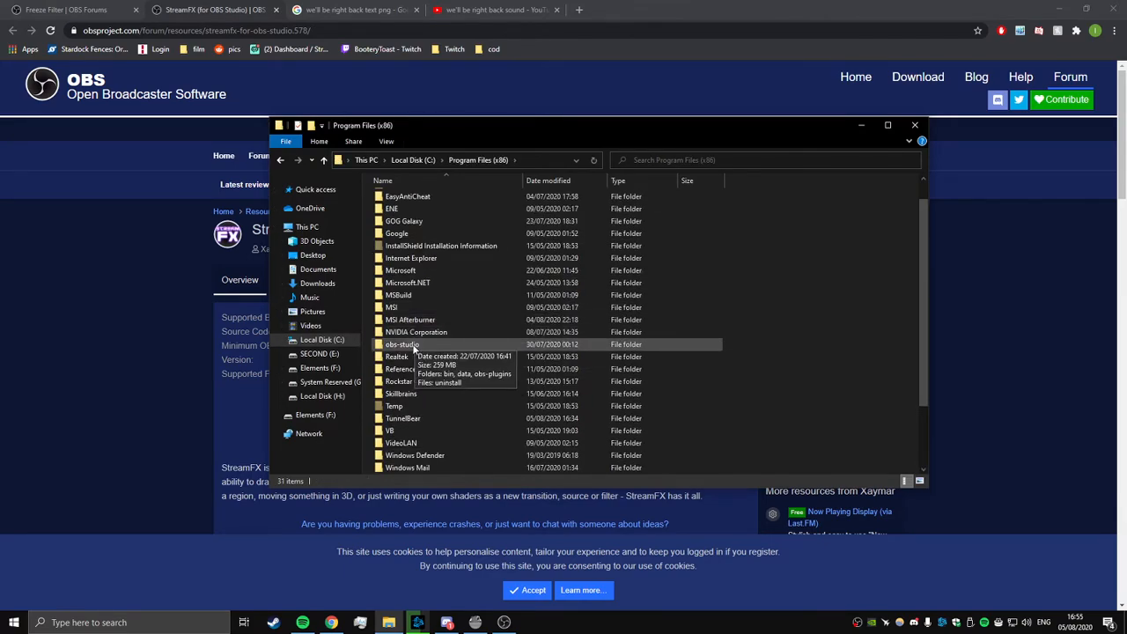
{"action": "double_click", "coordinate": [401, 345]}
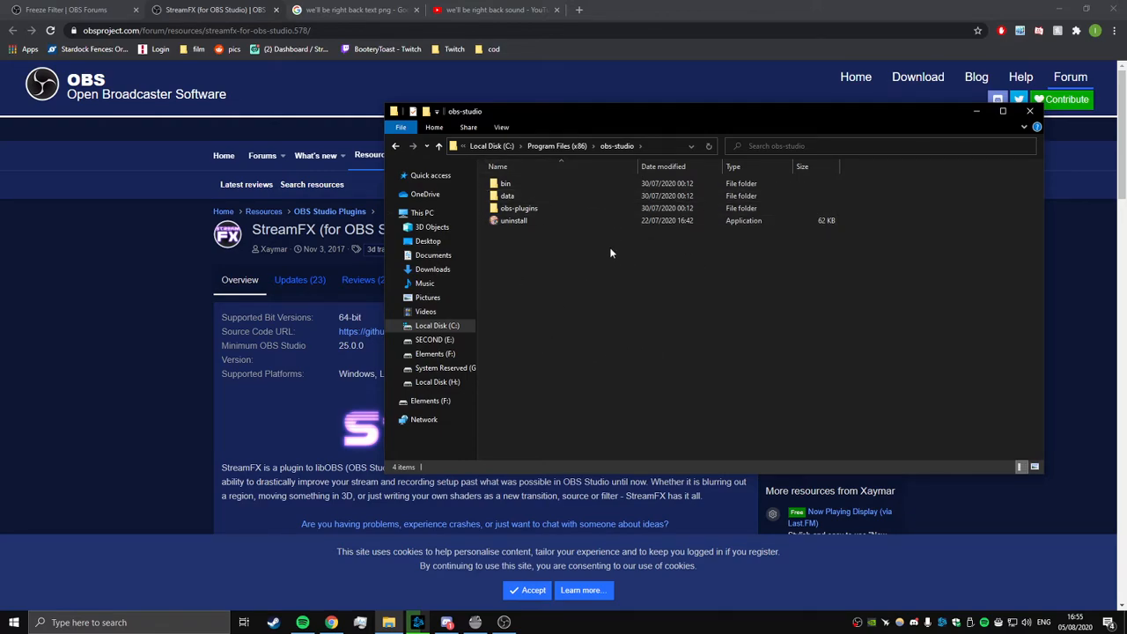
Flip between the Freeze Filter and StreamFX plugin pages in Chrome
{"action": "left_click", "coordinate": [66, 10]}
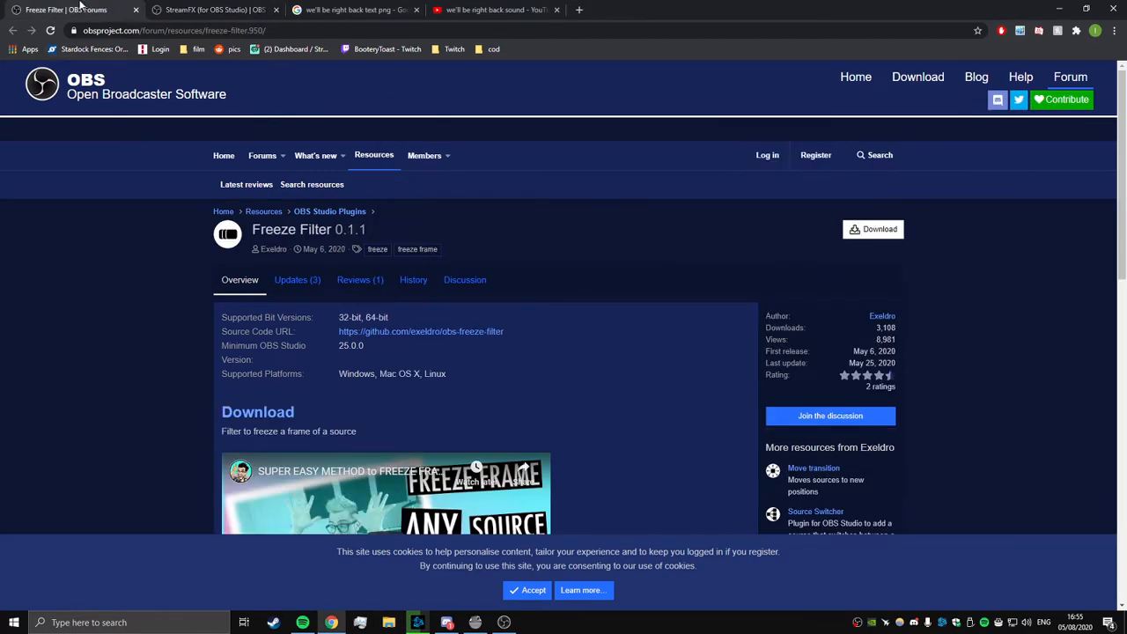
{"action": "left_click", "coordinate": [211, 9]}
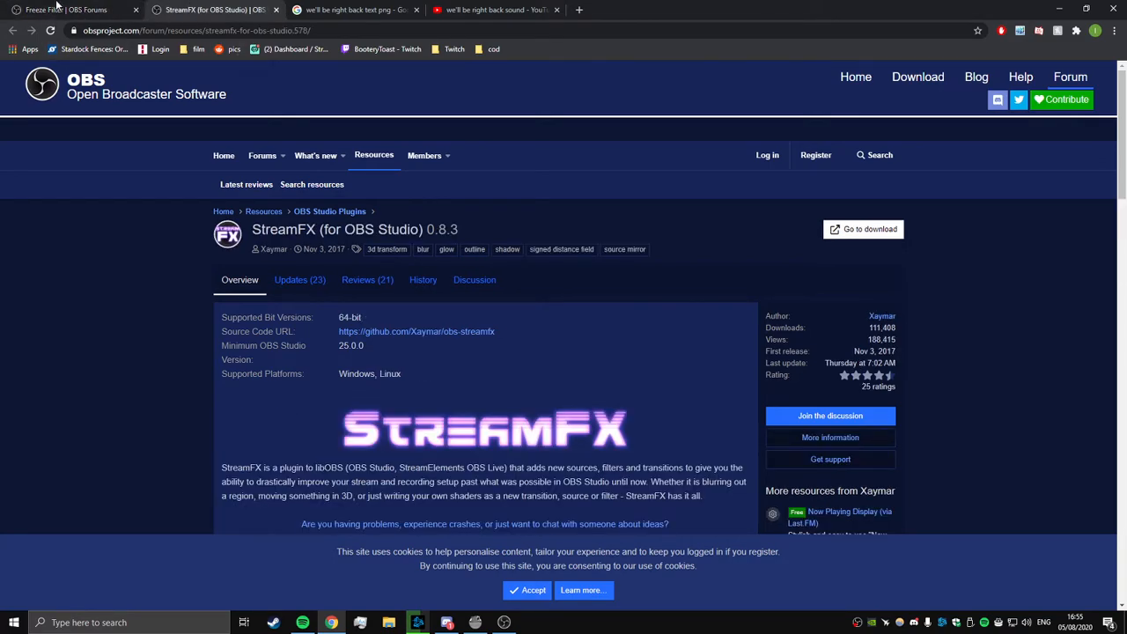
{"action": "left_click", "coordinate": [70, 9]}
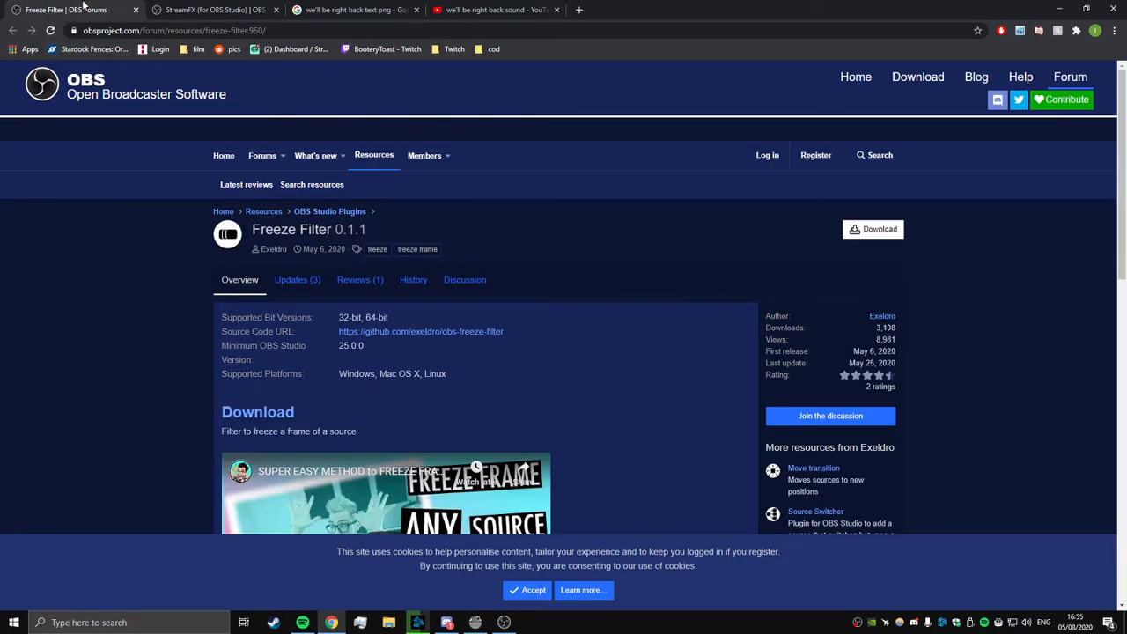
{"action": "mouse_move", "coordinate": [51, 30]}
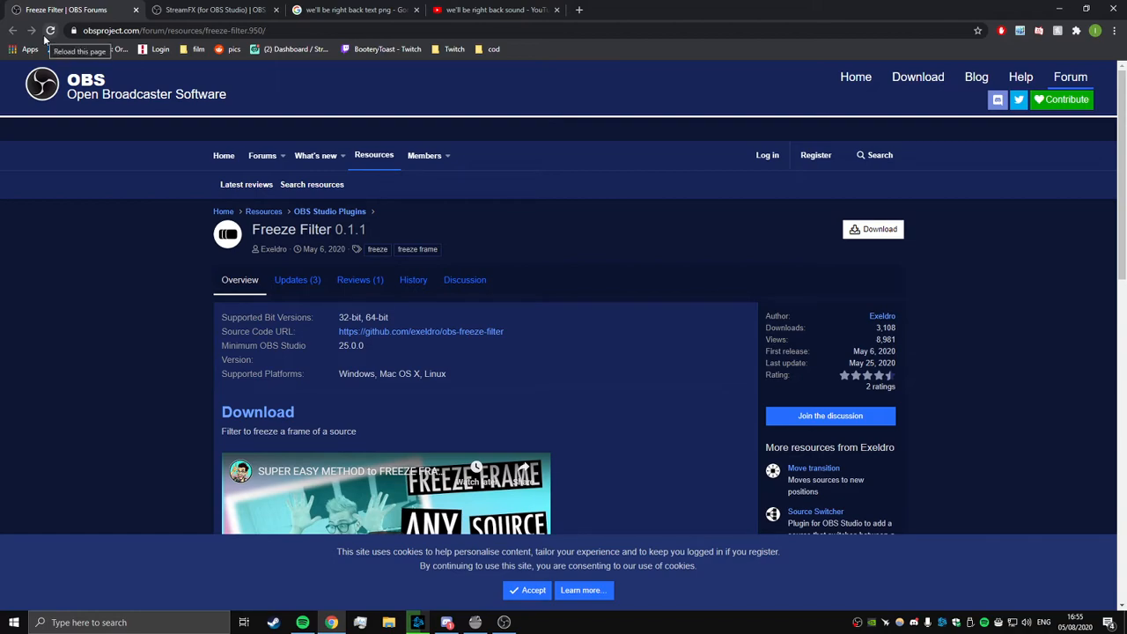
{"action": "left_click", "coordinate": [215, 10]}
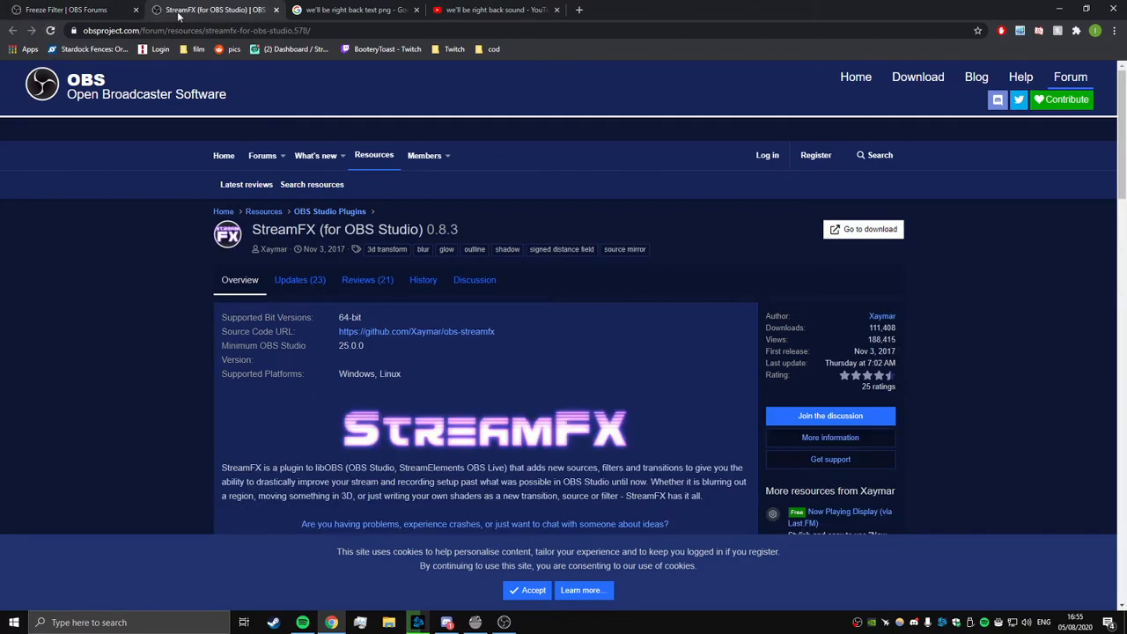
{"action": "mouse_move", "coordinate": [212, 9]}
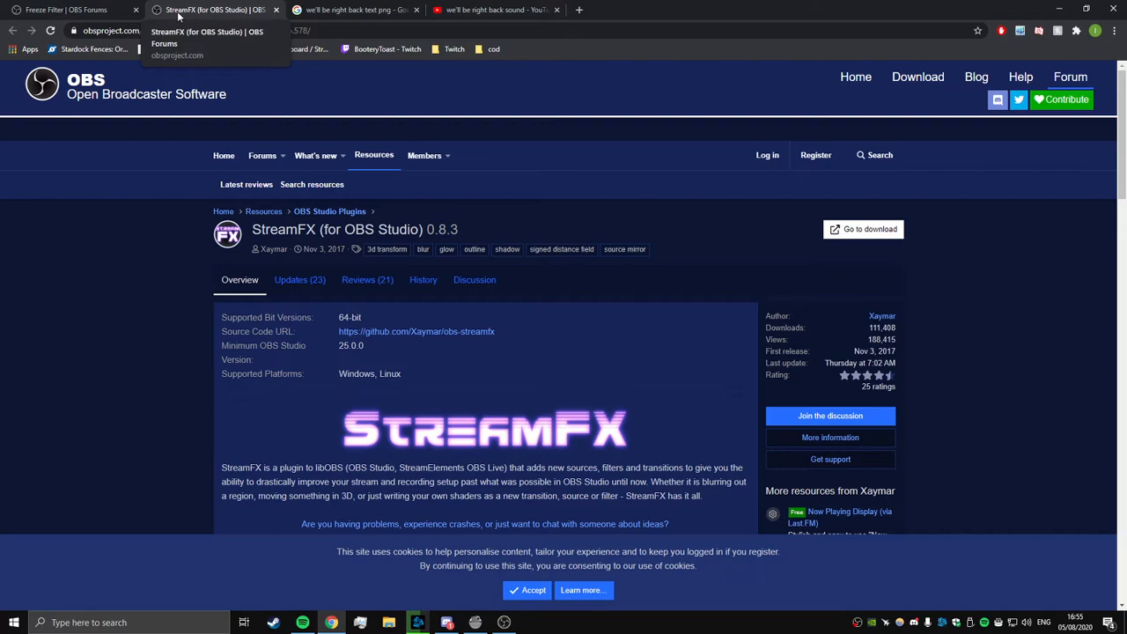
Review the We'll Be Right Back image results, then the YouTube sound search results
{"action": "left_click", "coordinate": [353, 10]}
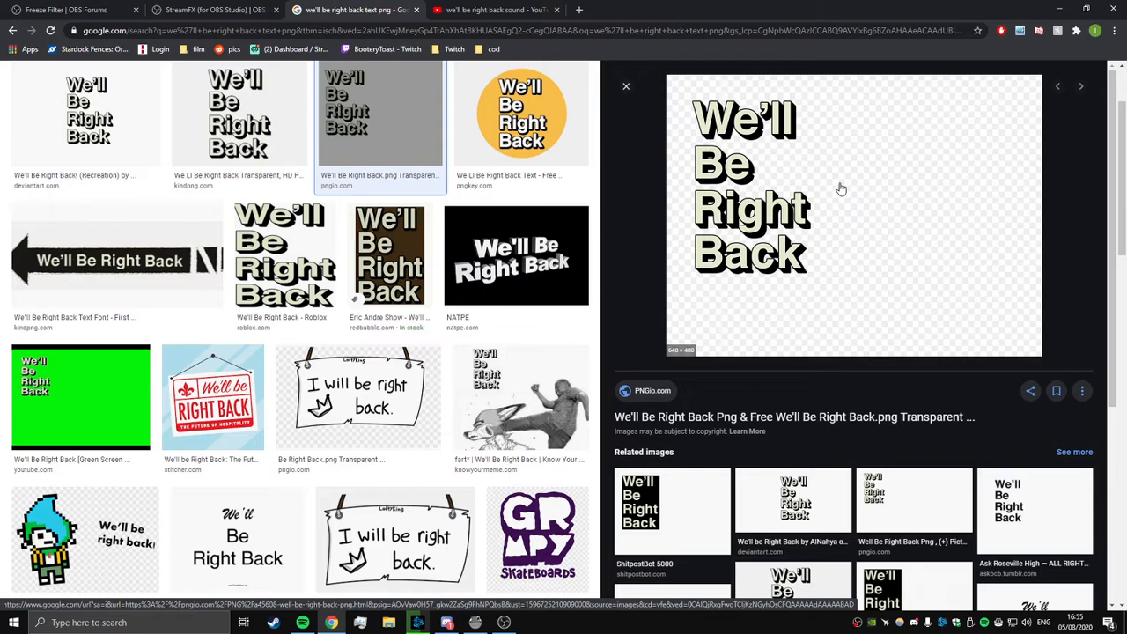
{"action": "mouse_move", "coordinate": [666, 271]}
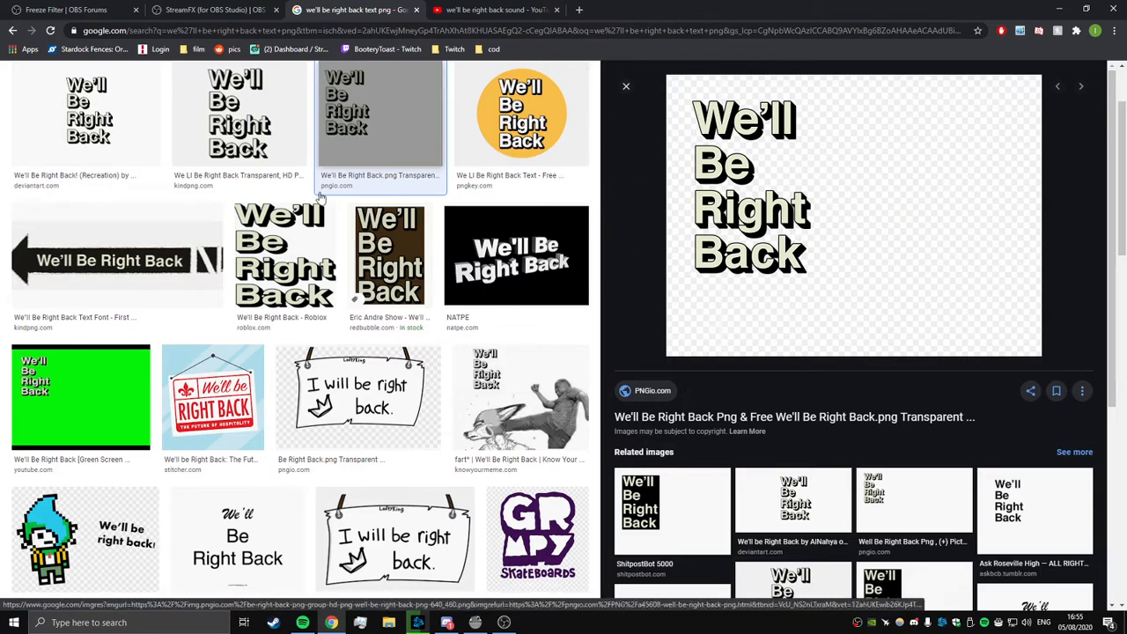
{"action": "left_click", "coordinate": [485, 10]}
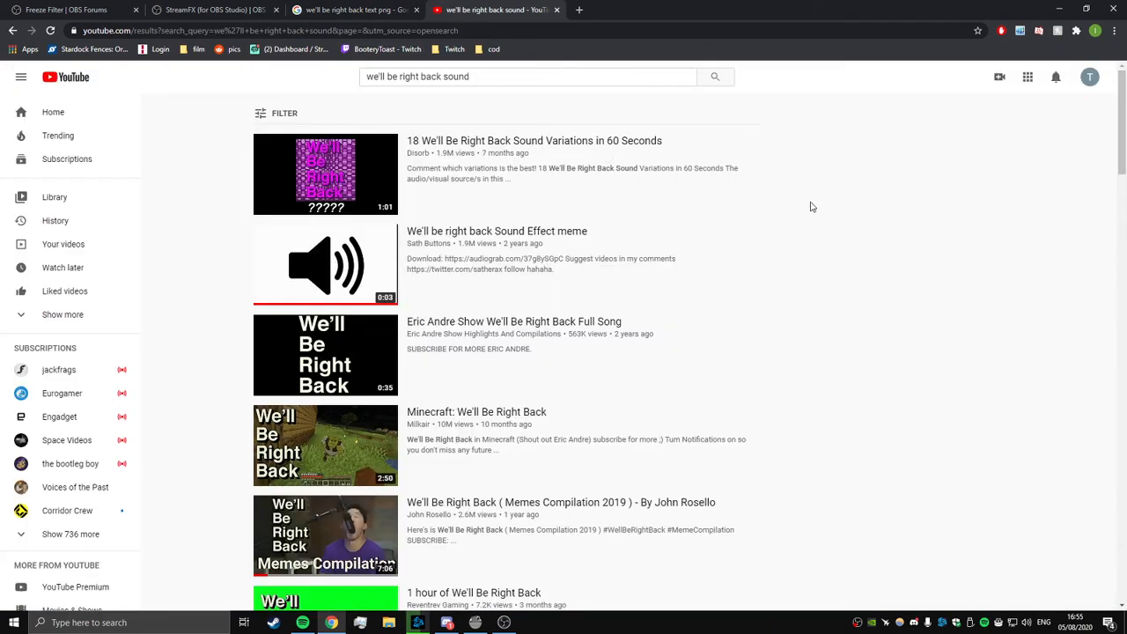
{"action": "mouse_move", "coordinate": [457, 271]}
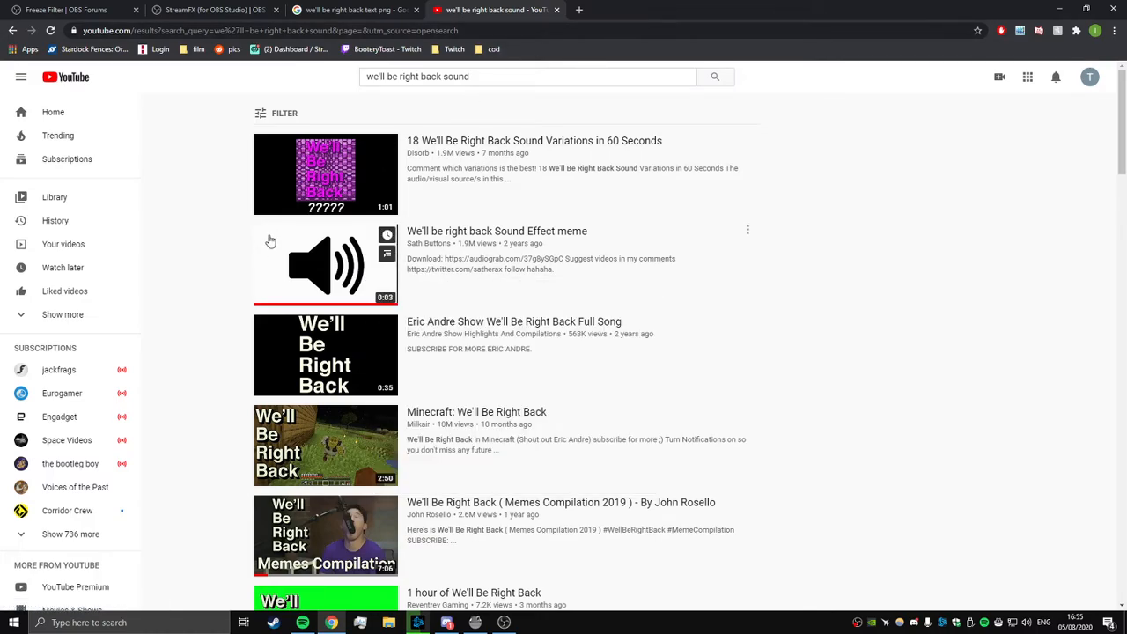
{"action": "mouse_move", "coordinate": [779, 119]}
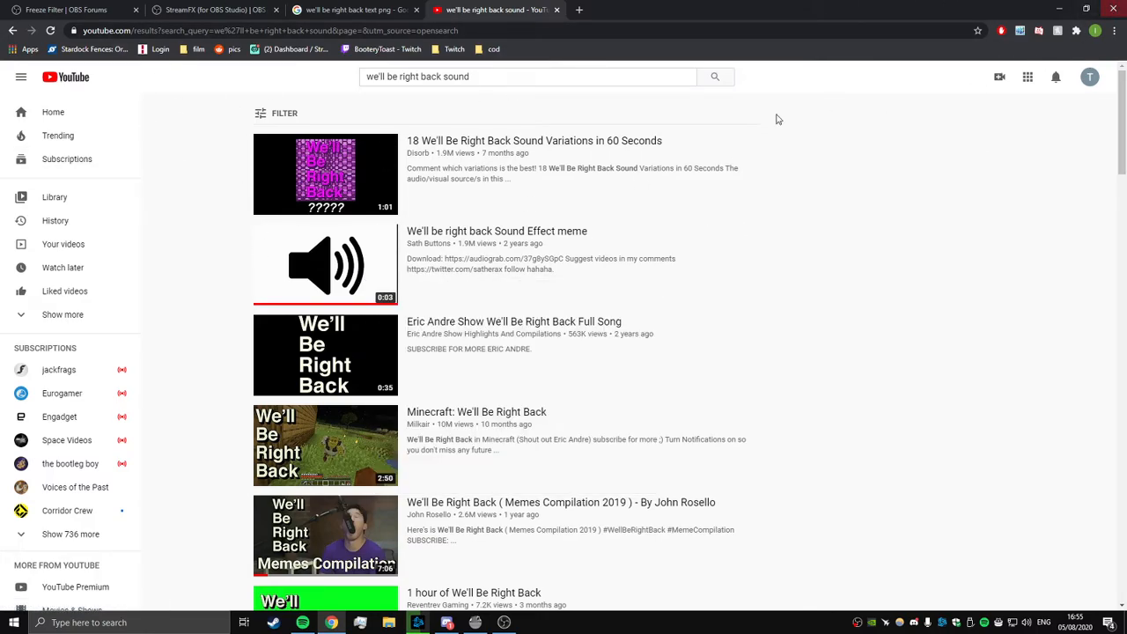
{"action": "mouse_move", "coordinate": [485, 167]}
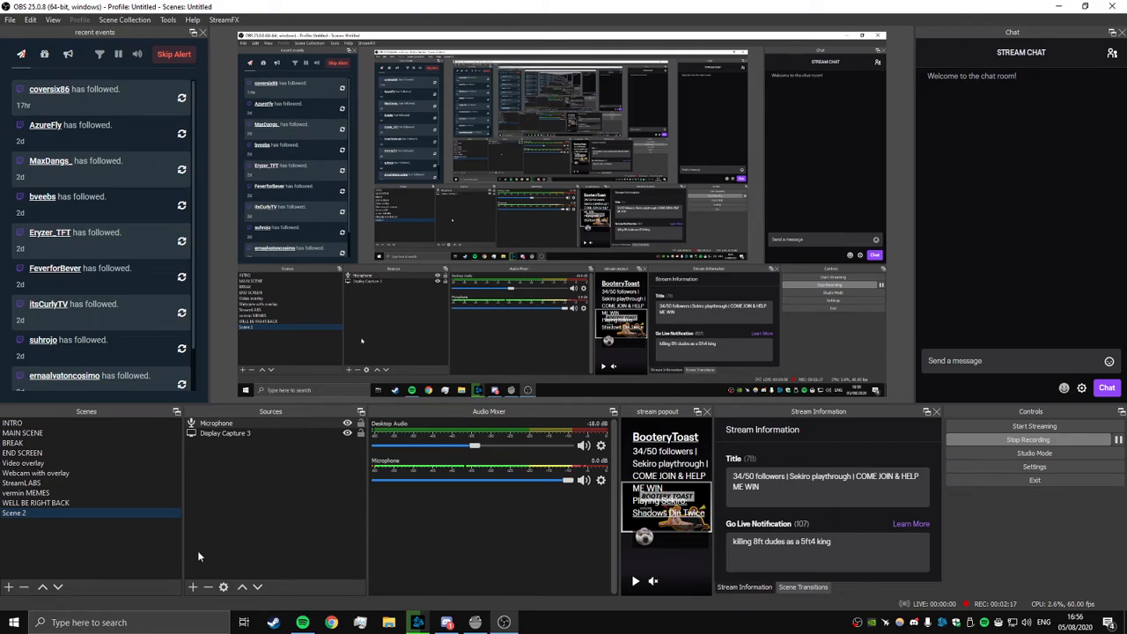
Create an image source and browse for the We'll Be Right Back PNG
{"action": "left_click", "coordinate": [193, 587]}
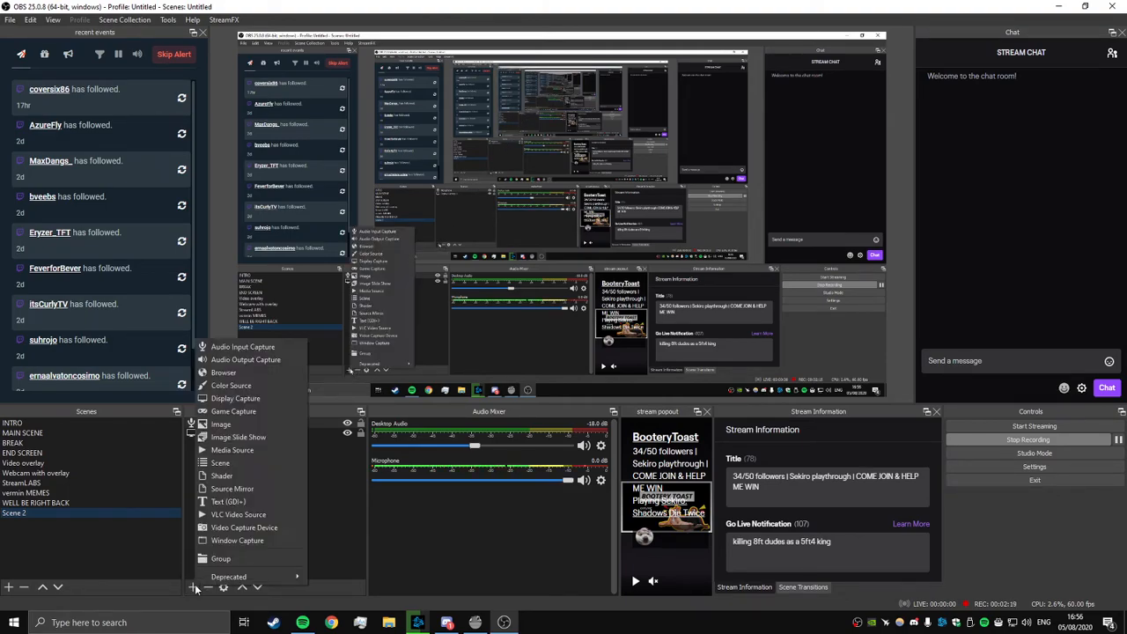
{"action": "left_click", "coordinate": [221, 424]}
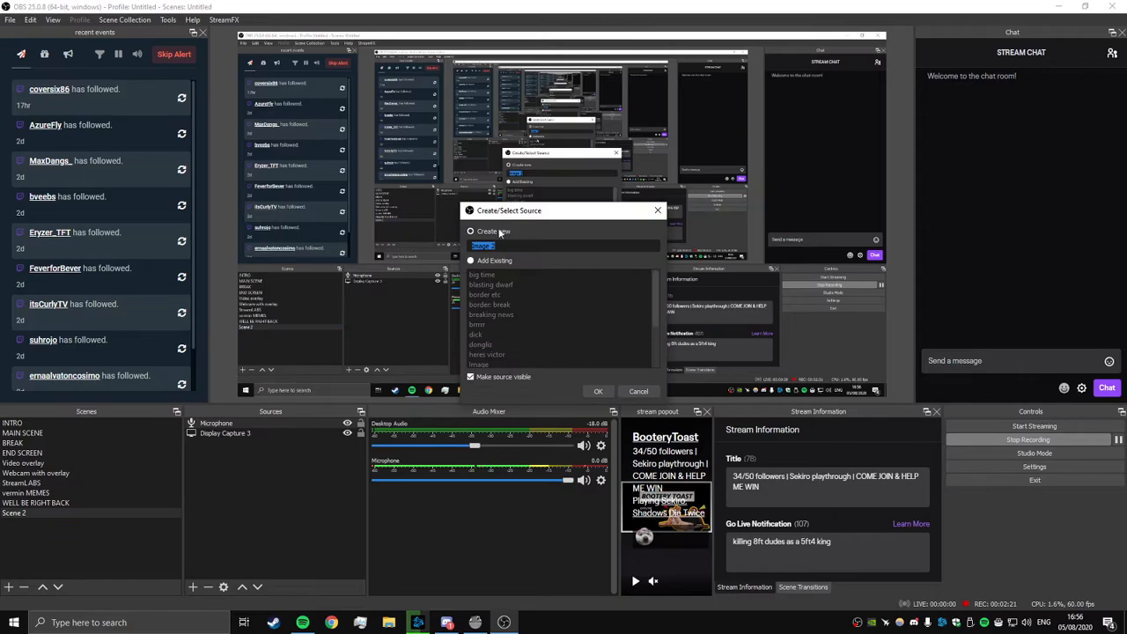
{"action": "left_click", "coordinate": [598, 391]}
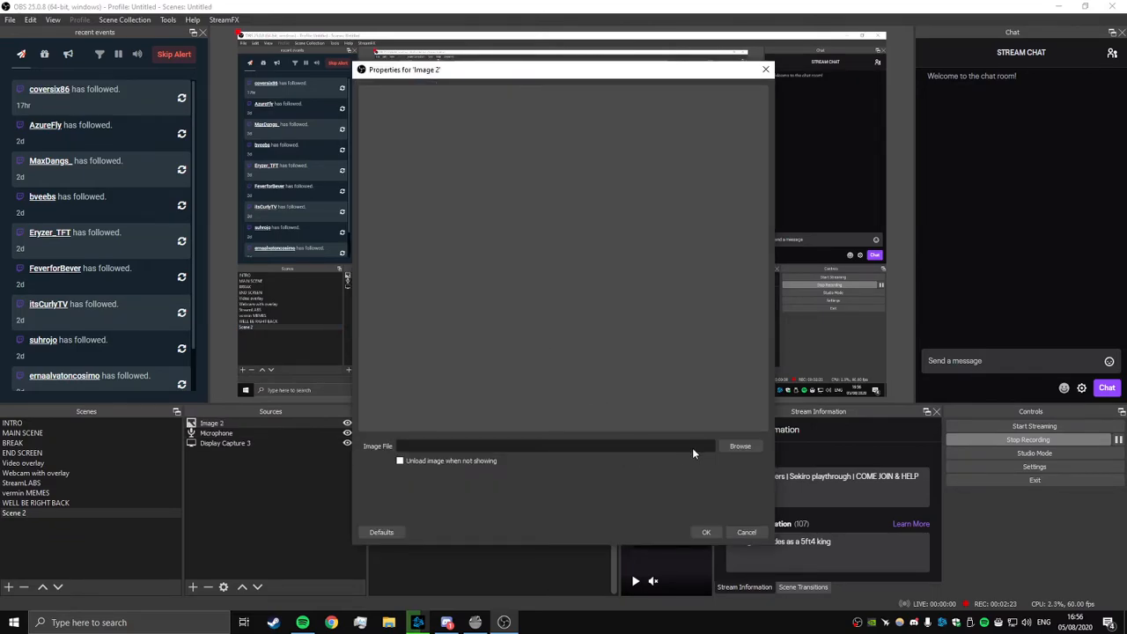
{"action": "left_click", "coordinate": [740, 445]}
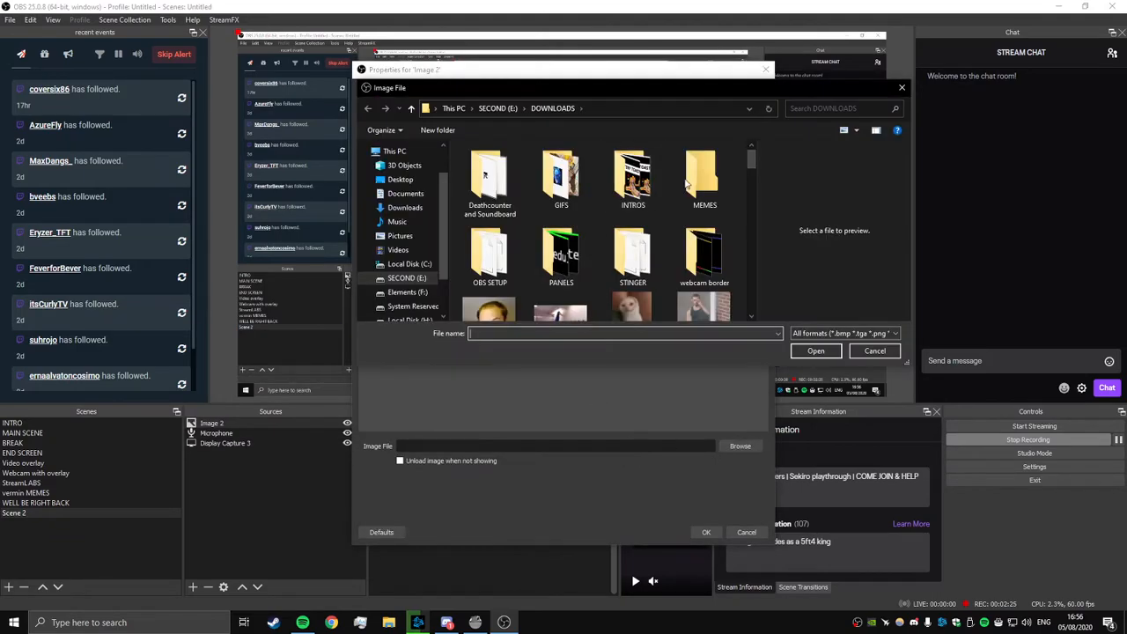
{"action": "scroll", "scroll_direction": "down", "scroll_amount": 3}
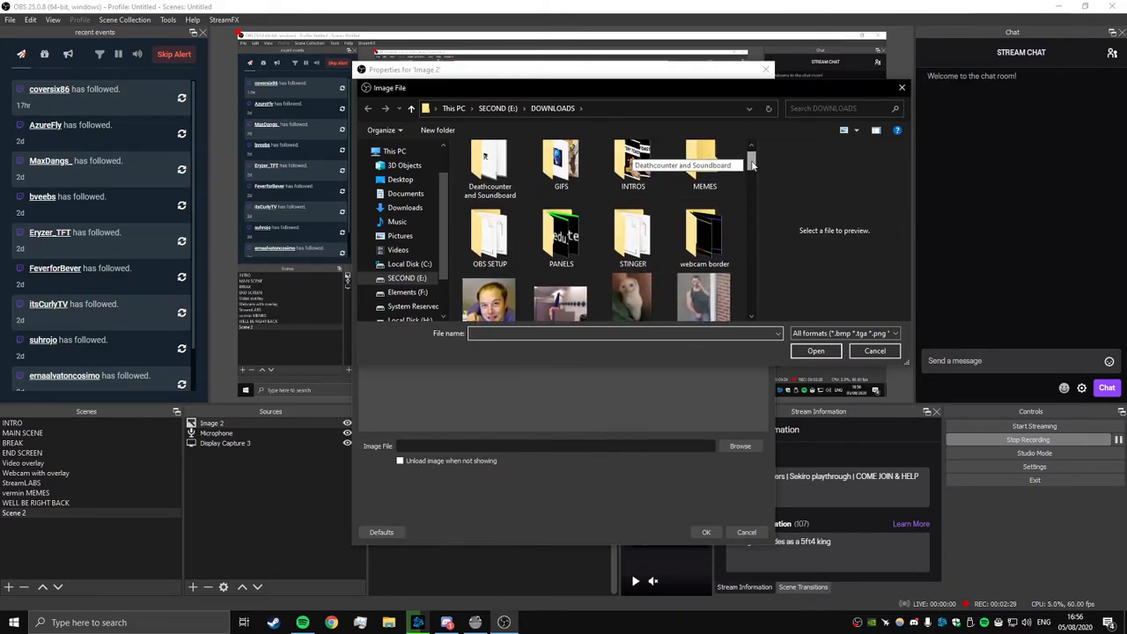
{"action": "scroll", "scroll_direction": "down", "scroll_amount": 3}
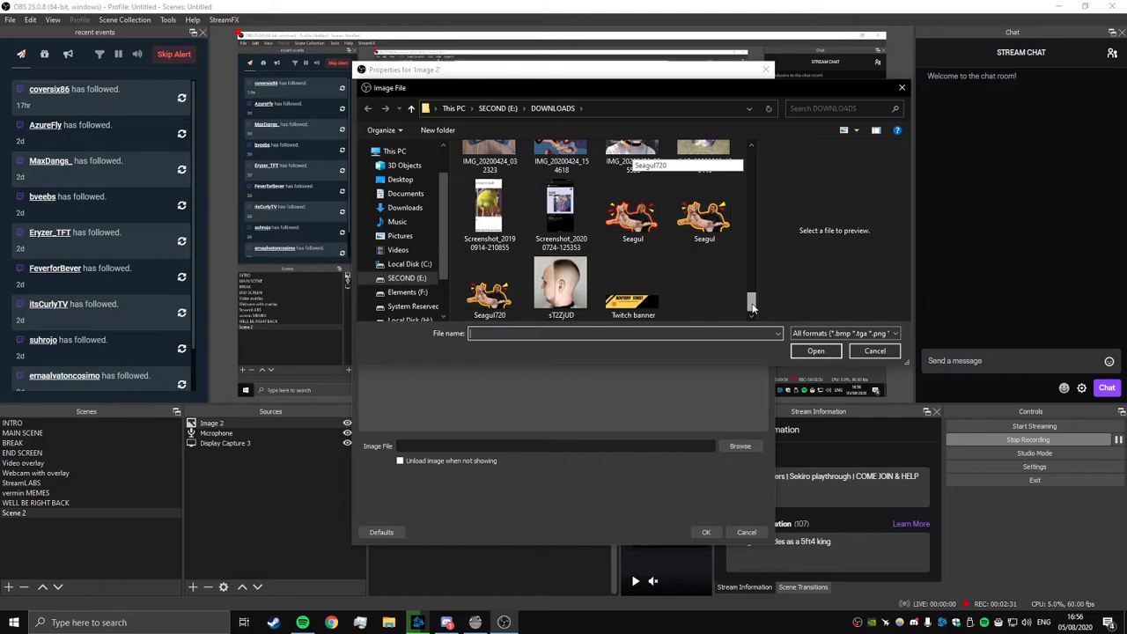
{"action": "scroll", "scroll_direction": "down", "scroll_amount": 3}
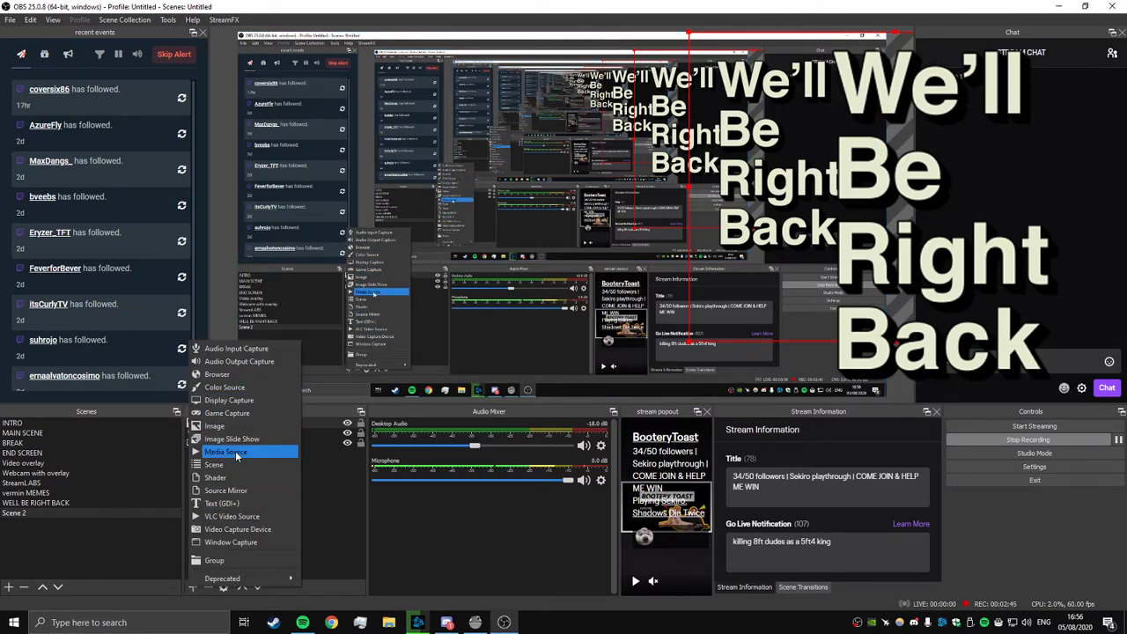
Create a media source 'music' playing the We'll be right back Sound Effect meme mp3
{"action": "left_click", "coordinate": [225, 451]}
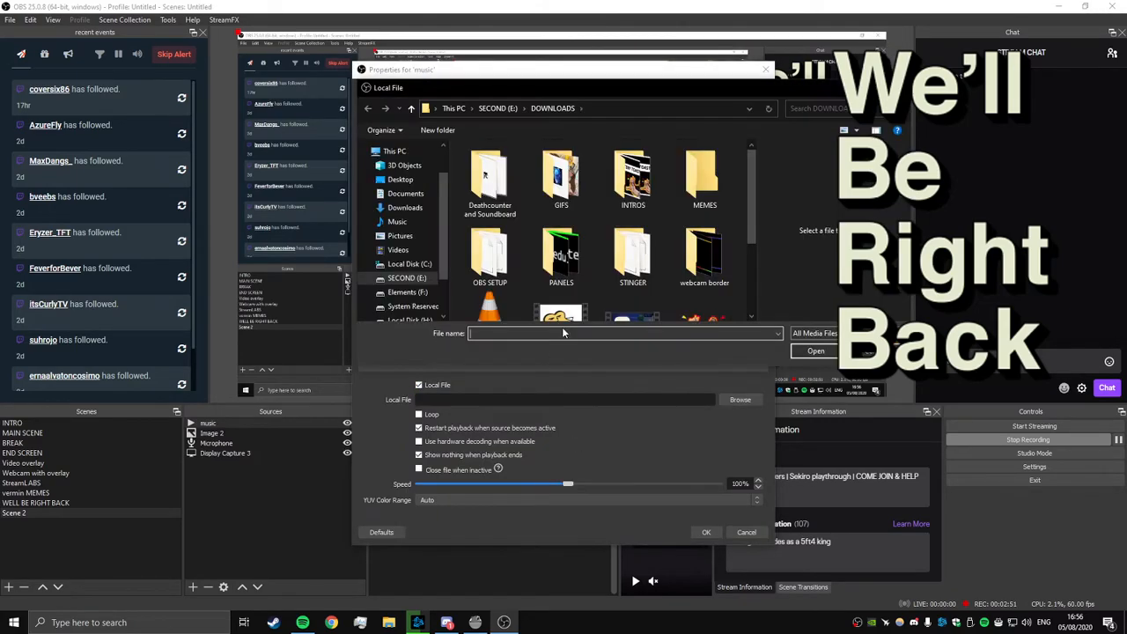
{"action": "scroll", "scroll_direction": "down", "scroll_amount": 3}
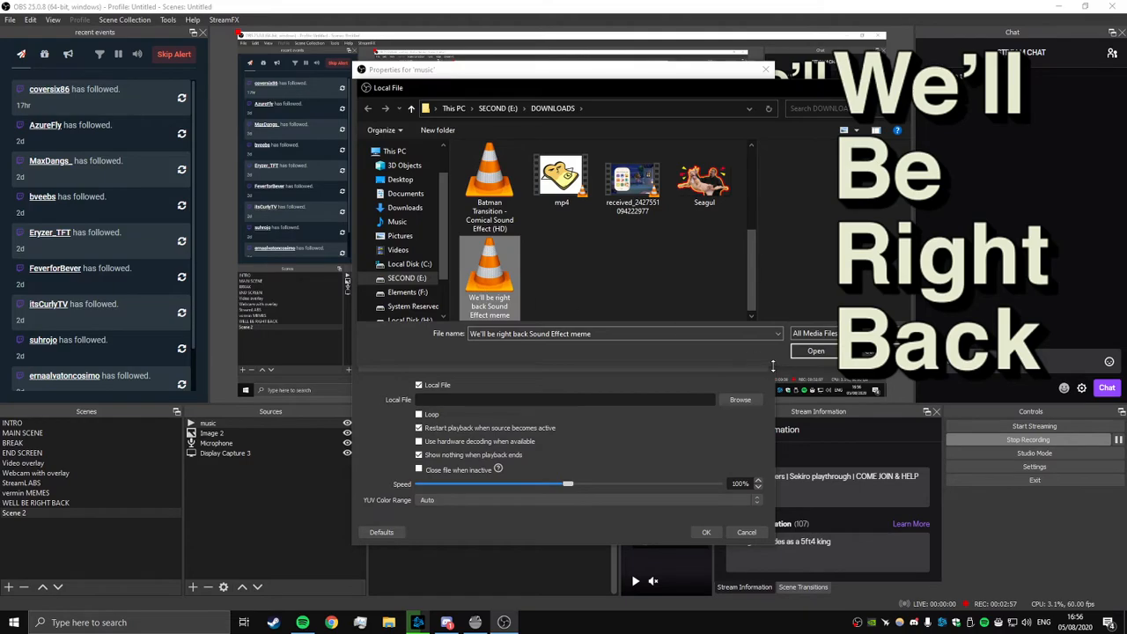
{"action": "left_click", "coordinate": [816, 350]}
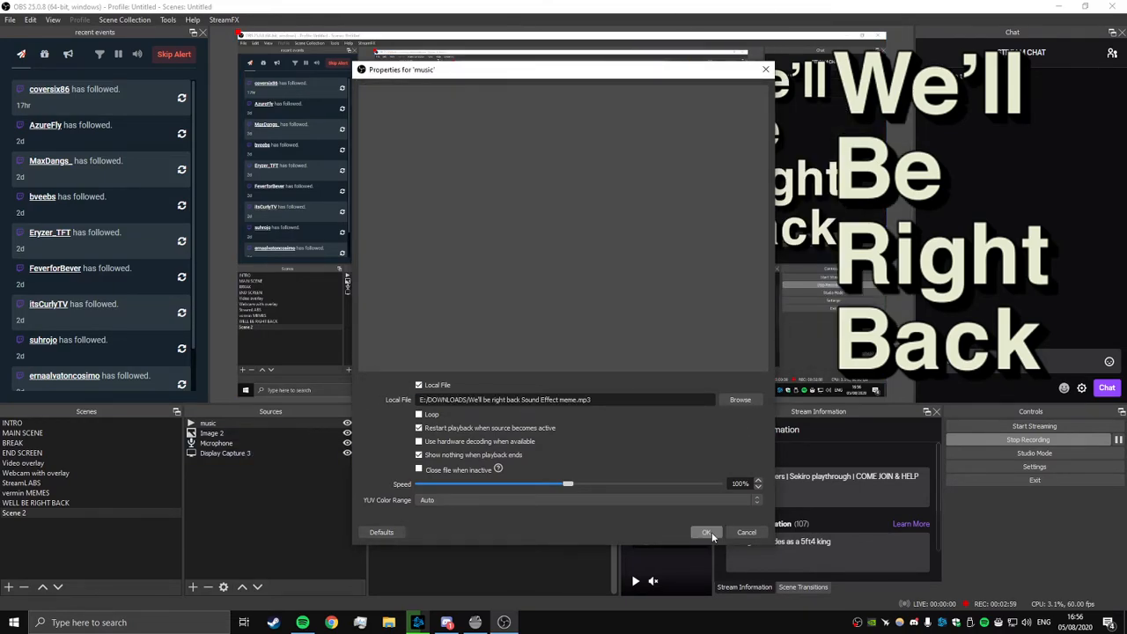
{"action": "left_click", "coordinate": [708, 532]}
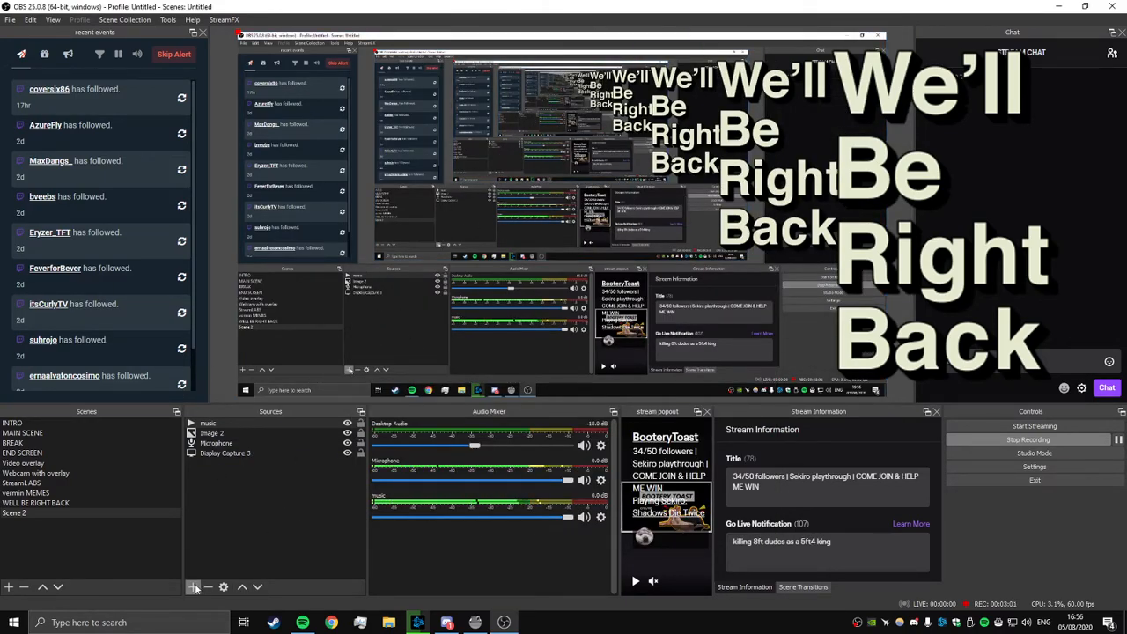
Add Source Mirror 2 mirroring the WEBCAM source to the scene
{"action": "left_click", "coordinate": [193, 587]}
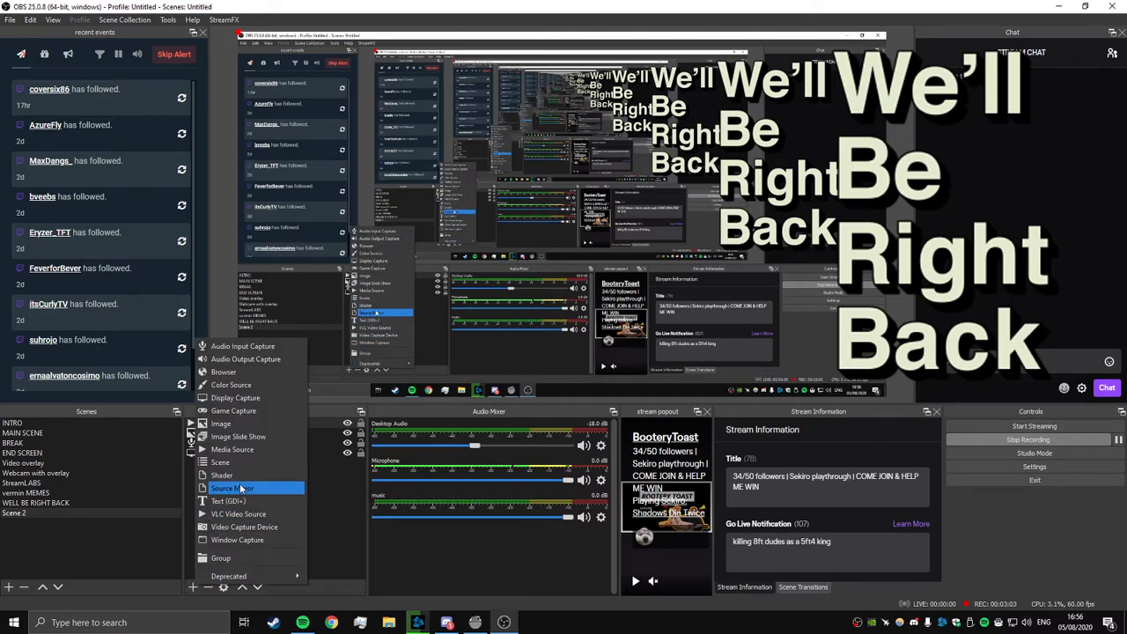
{"action": "mouse_move", "coordinate": [232, 487]}
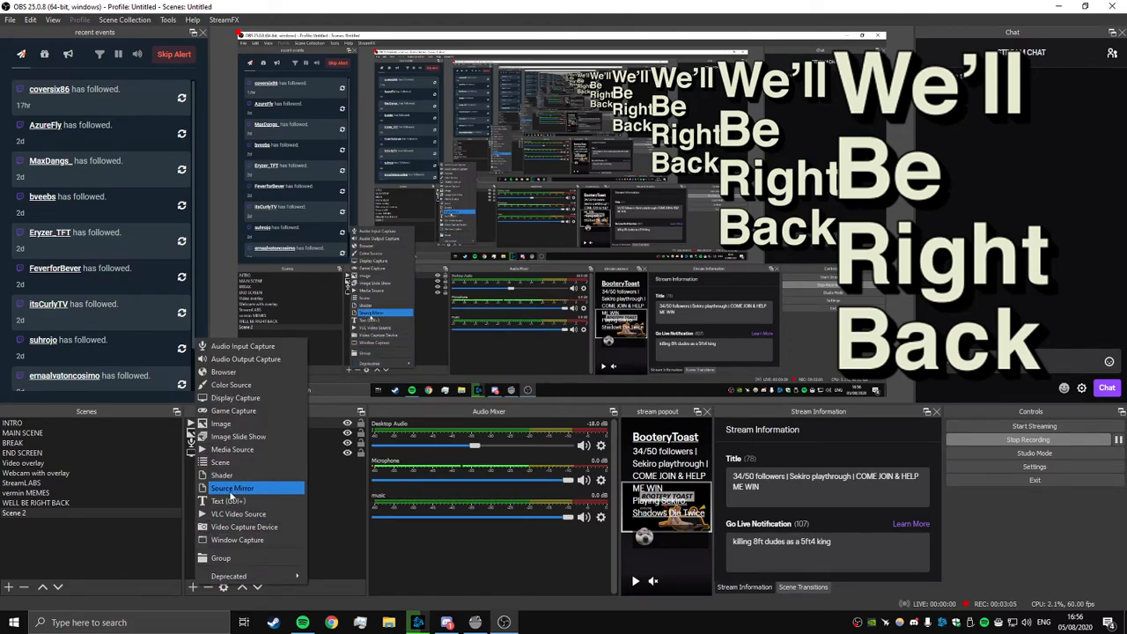
{"action": "left_click", "coordinate": [232, 487]}
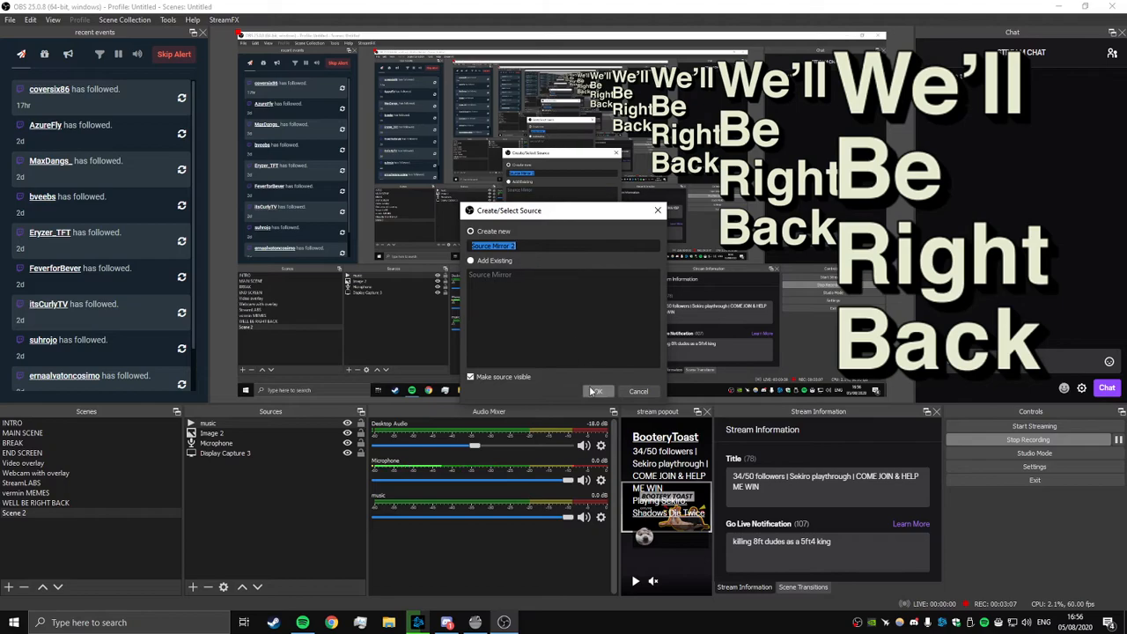
{"action": "left_click", "coordinate": [598, 391]}
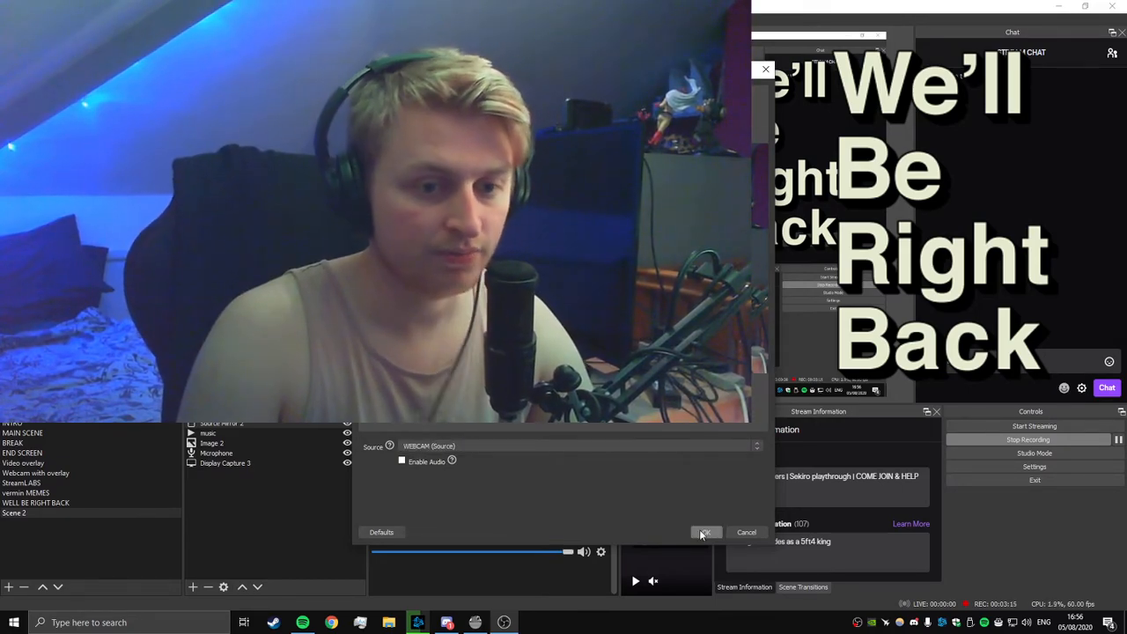
{"action": "left_click", "coordinate": [705, 532]}
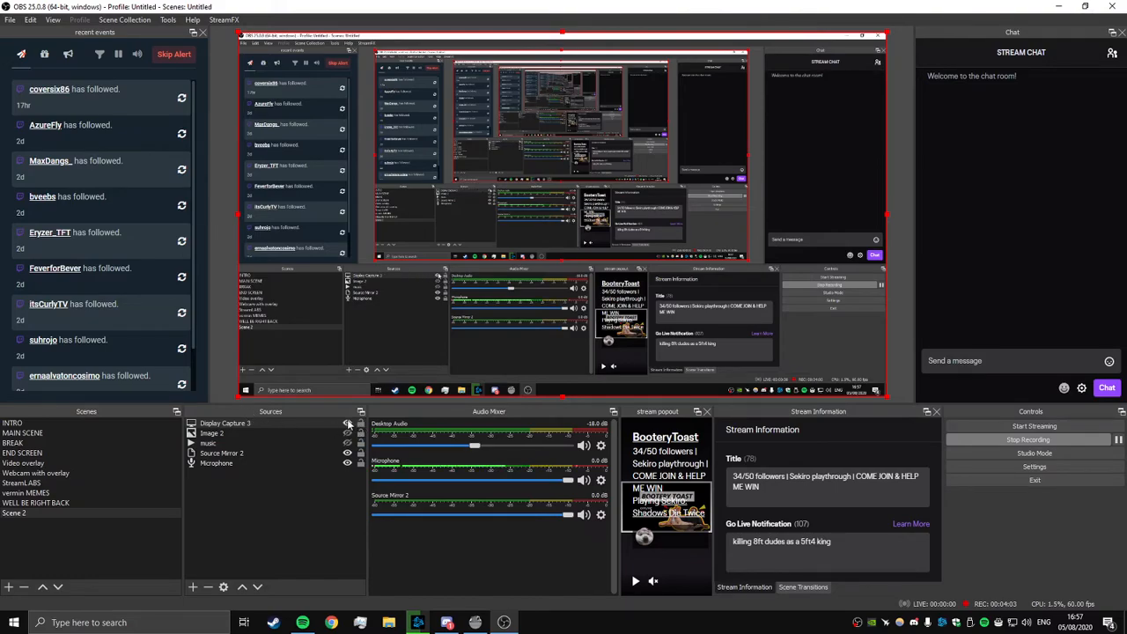
Add a Freeze effect filter to Source Mirror 2 and close its filters window
{"action": "left_click", "coordinate": [222, 453]}
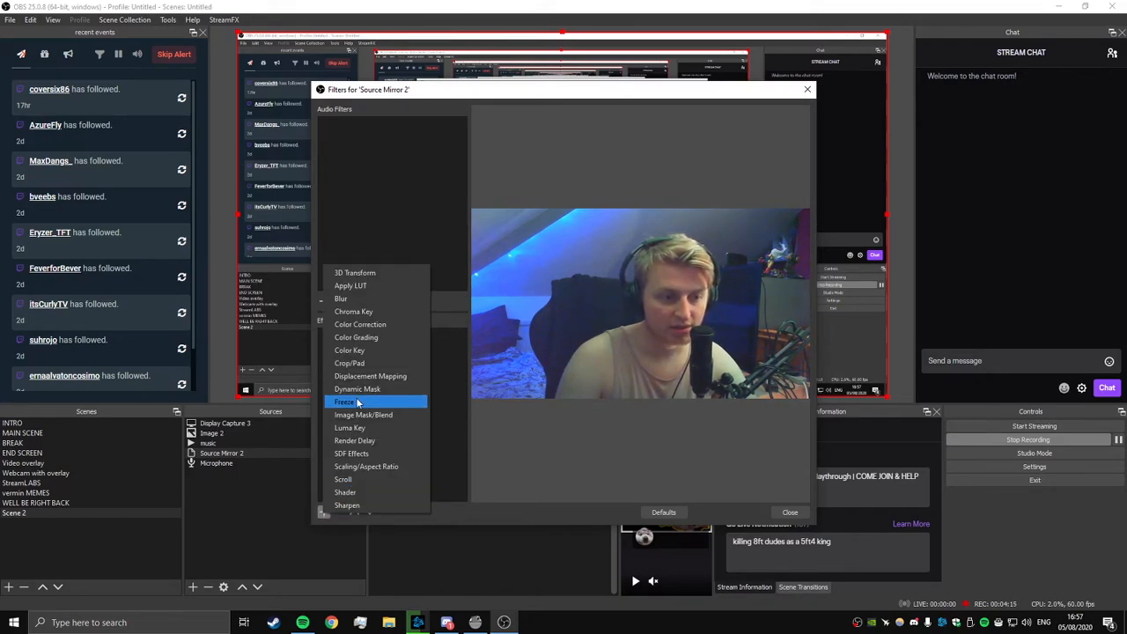
{"action": "left_click", "coordinate": [344, 402]}
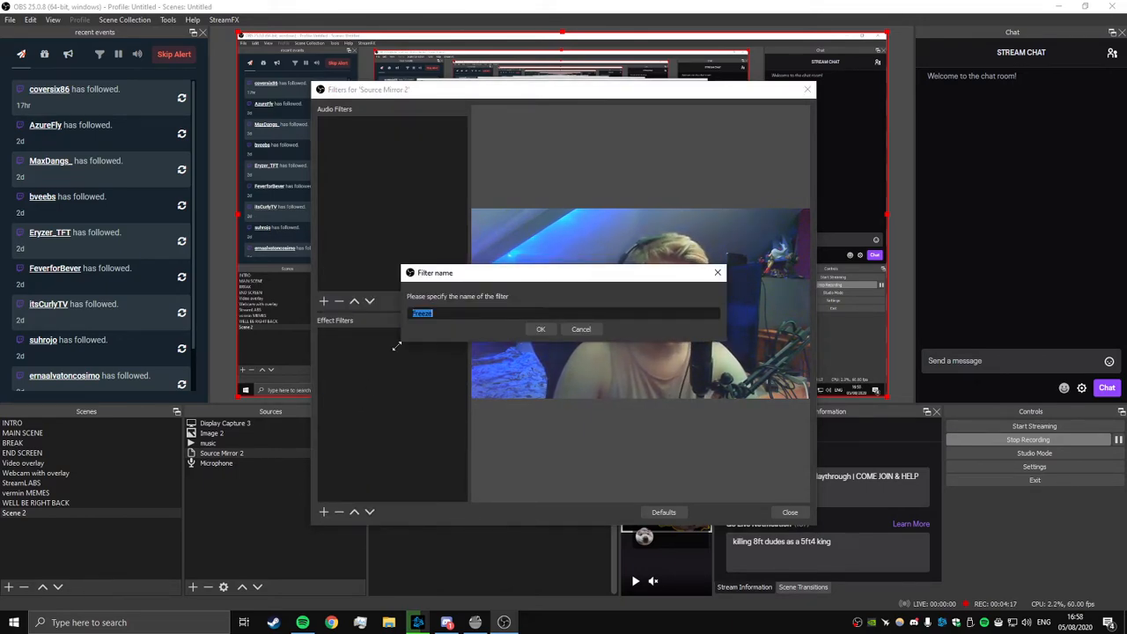
{"action": "left_click", "coordinate": [540, 329]}
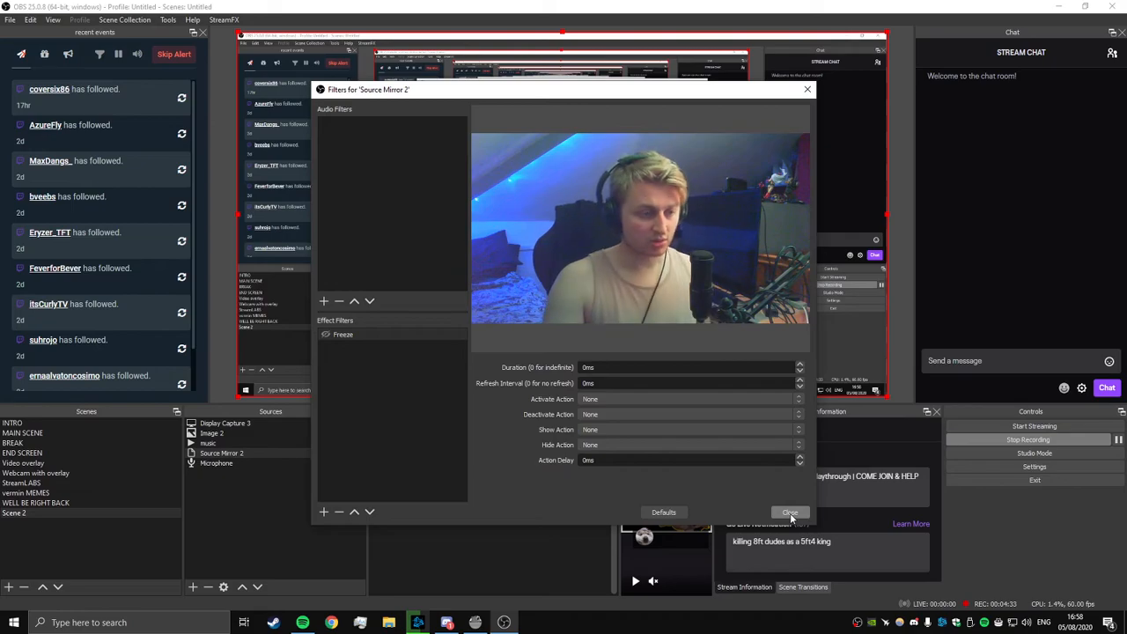
{"action": "left_click", "coordinate": [789, 512]}
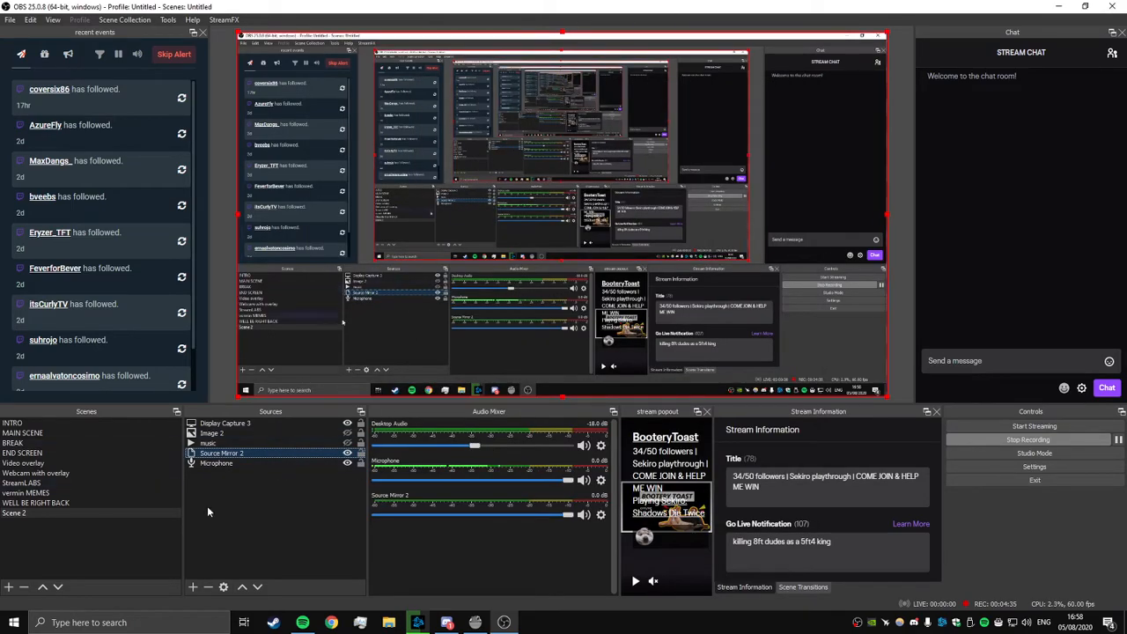
Rename Scene 2 to 'well be righty back' via its context menu
{"action": "left_click", "coordinate": [14, 513]}
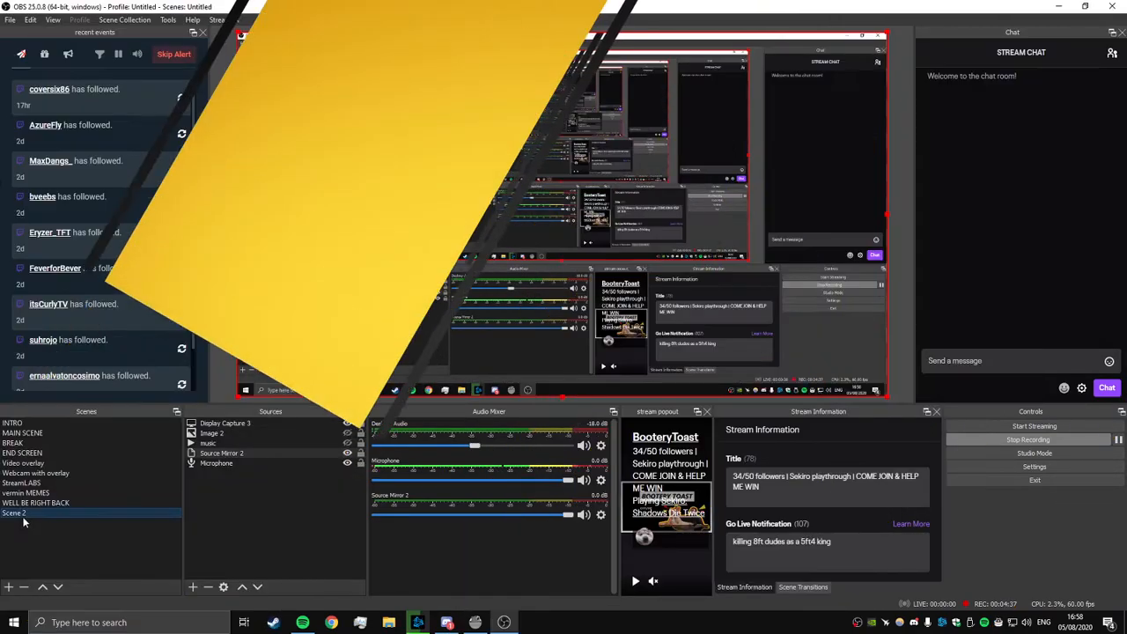
{"action": "right_click", "coordinate": [14, 513]}
{"action": "type", "text": "well be righty back"}
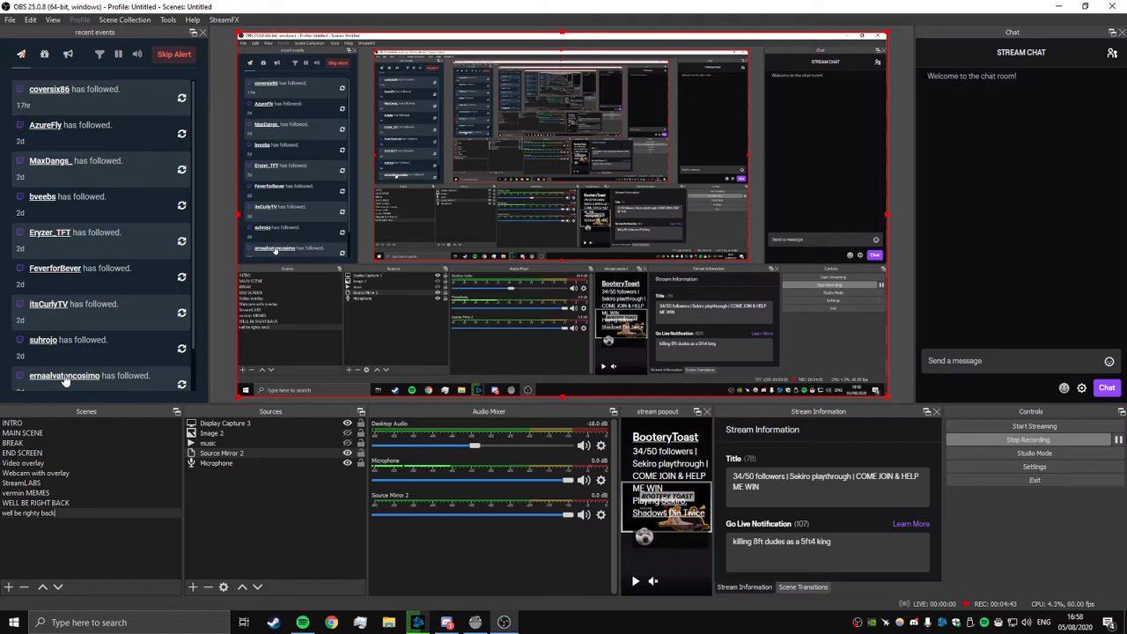
{"action": "left_click", "coordinate": [222, 444]}
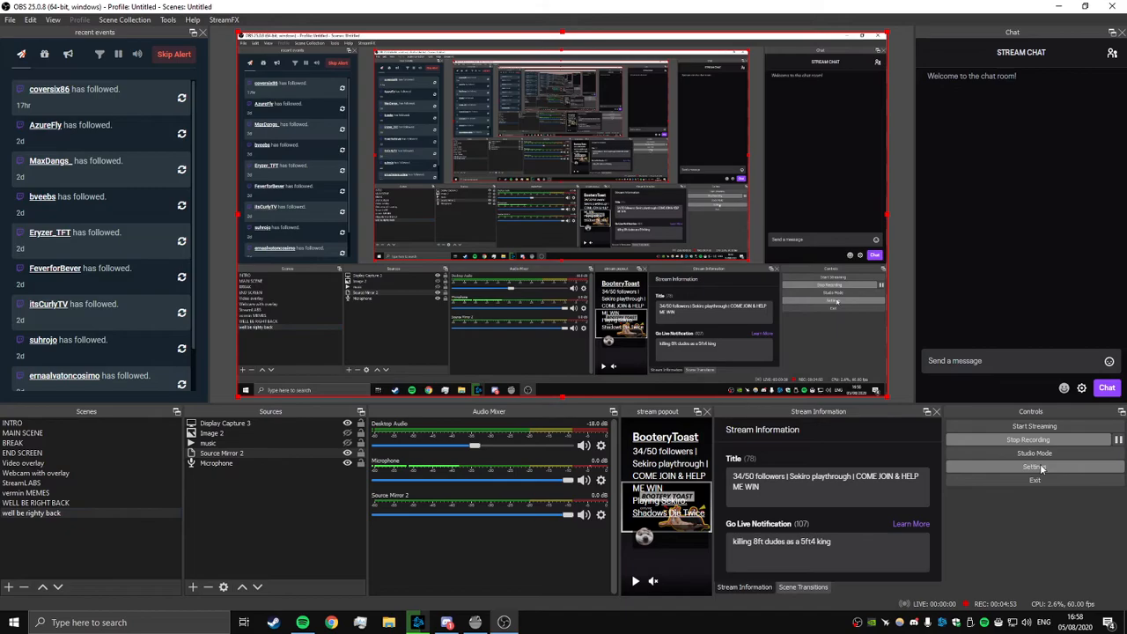
Scroll the Hotkeys settings to the WELL BE RIGHT BACK F1 shortcuts for Image and sound effect
{"action": "left_click", "coordinate": [1035, 467]}
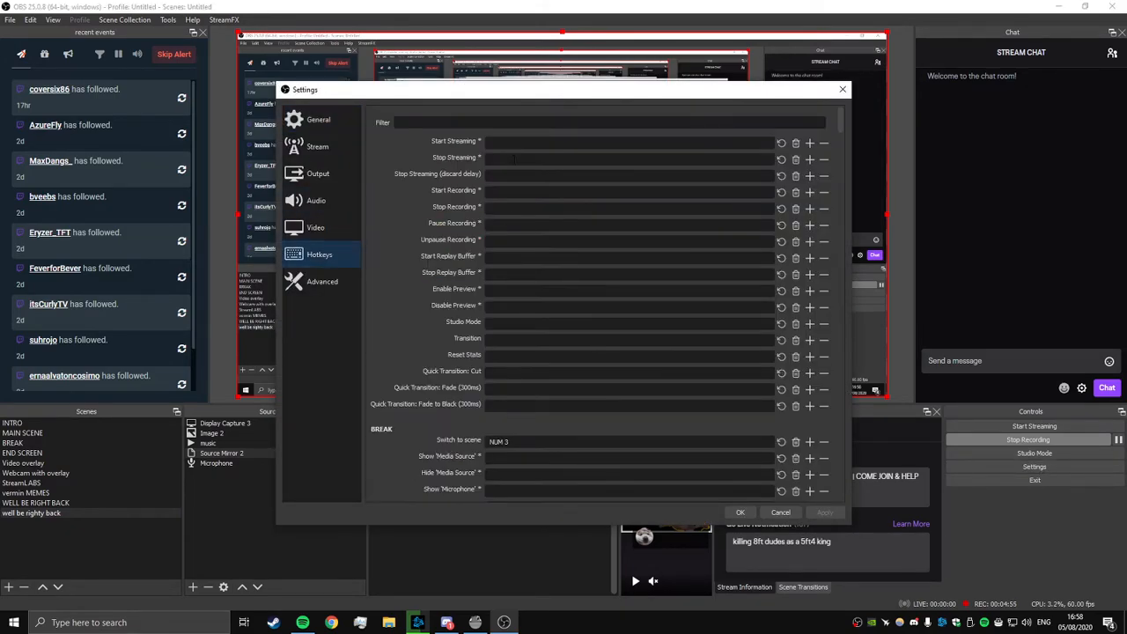
{"action": "scroll", "scroll_direction": "down", "scroll_amount": 3}
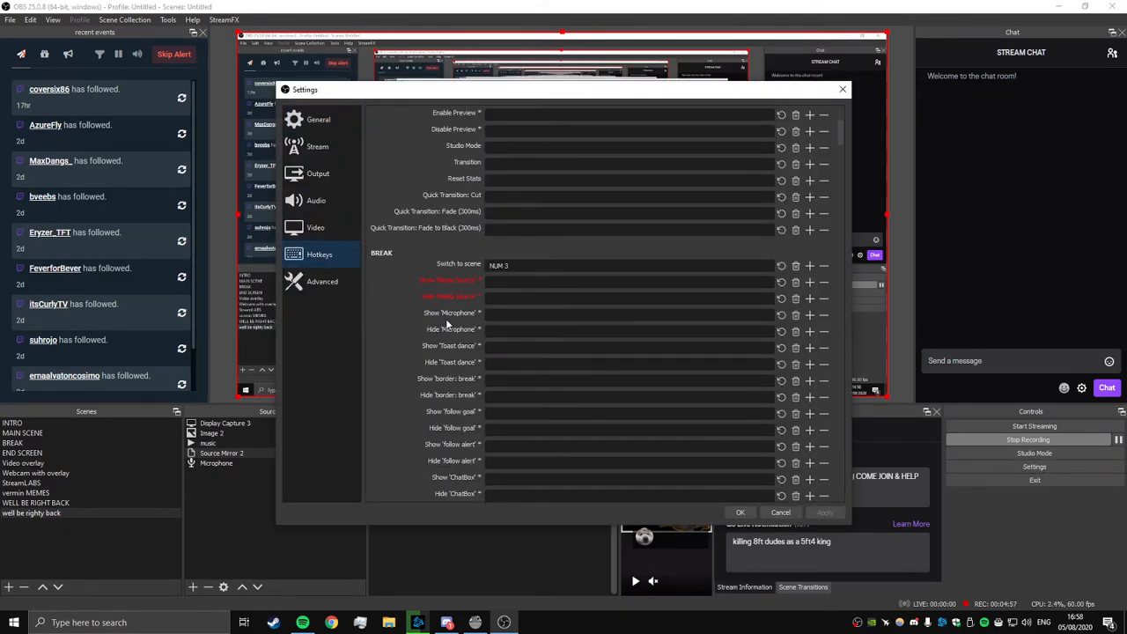
{"action": "scroll", "scroll_direction": "down", "scroll_amount": 3}
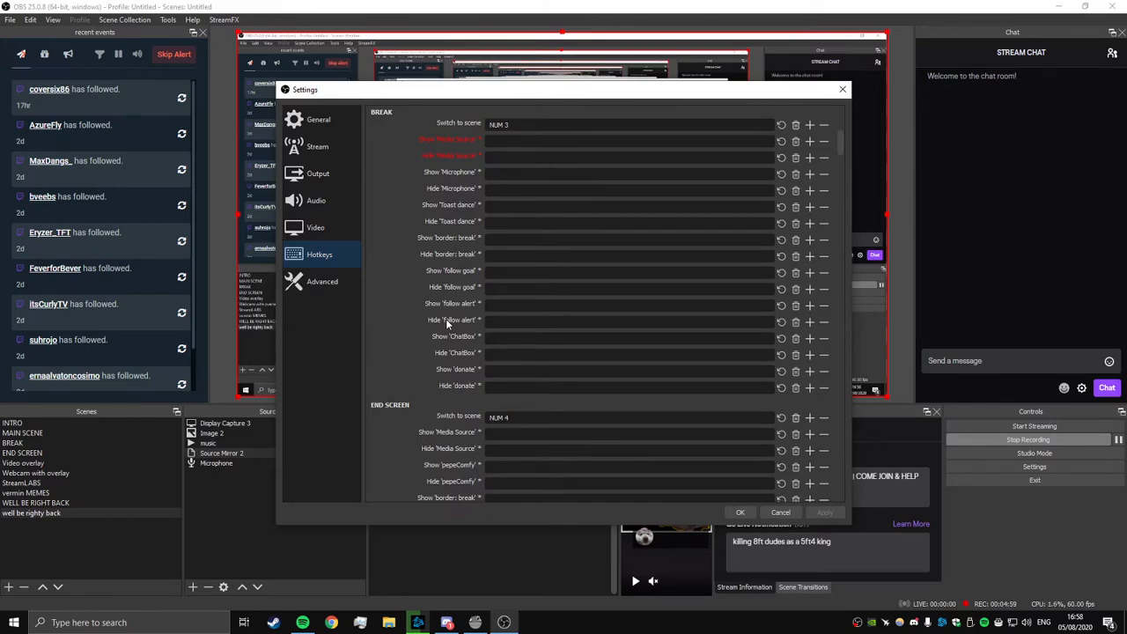
{"action": "scroll", "scroll_direction": "down", "scroll_amount": 3}
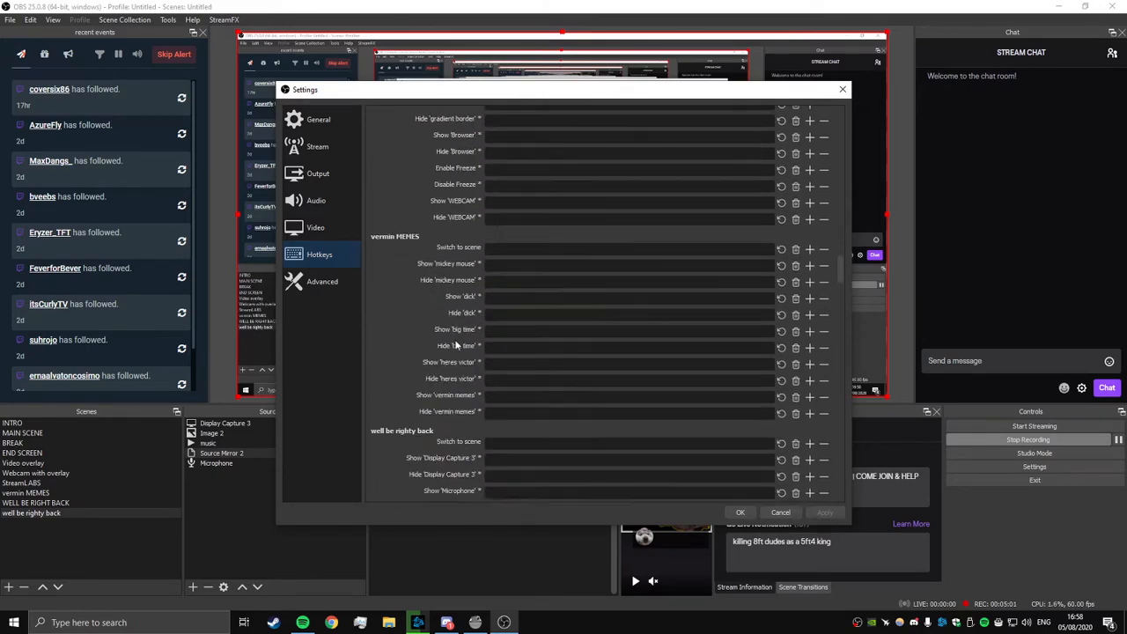
{"action": "scroll", "scroll_direction": "down", "scroll_amount": 3}
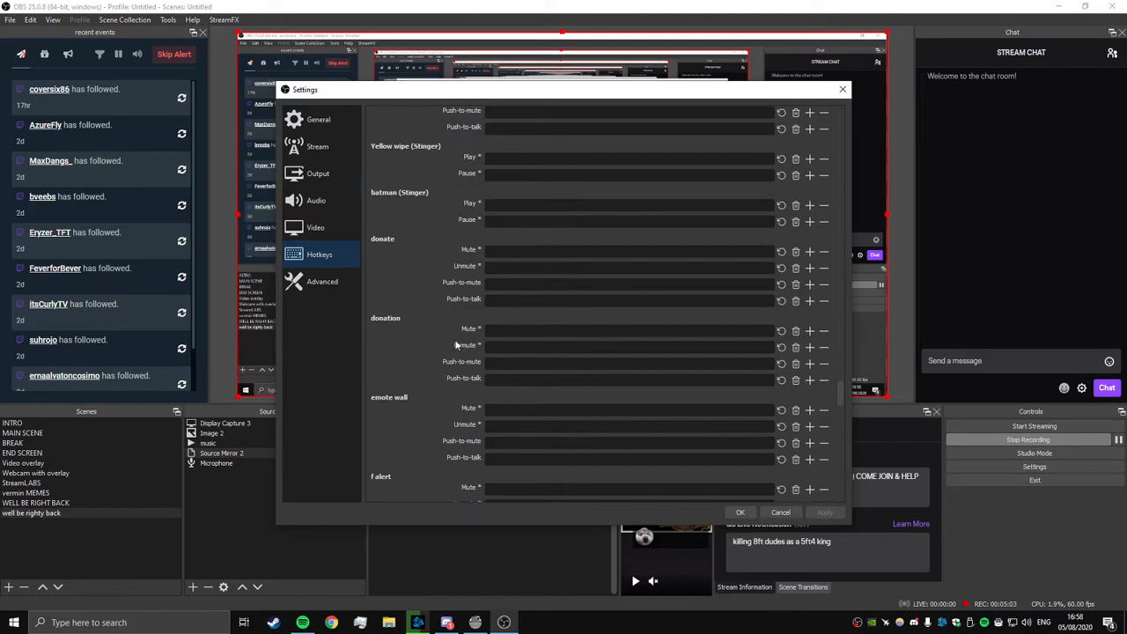
{"action": "scroll", "scroll_direction": "down", "scroll_amount": 3}
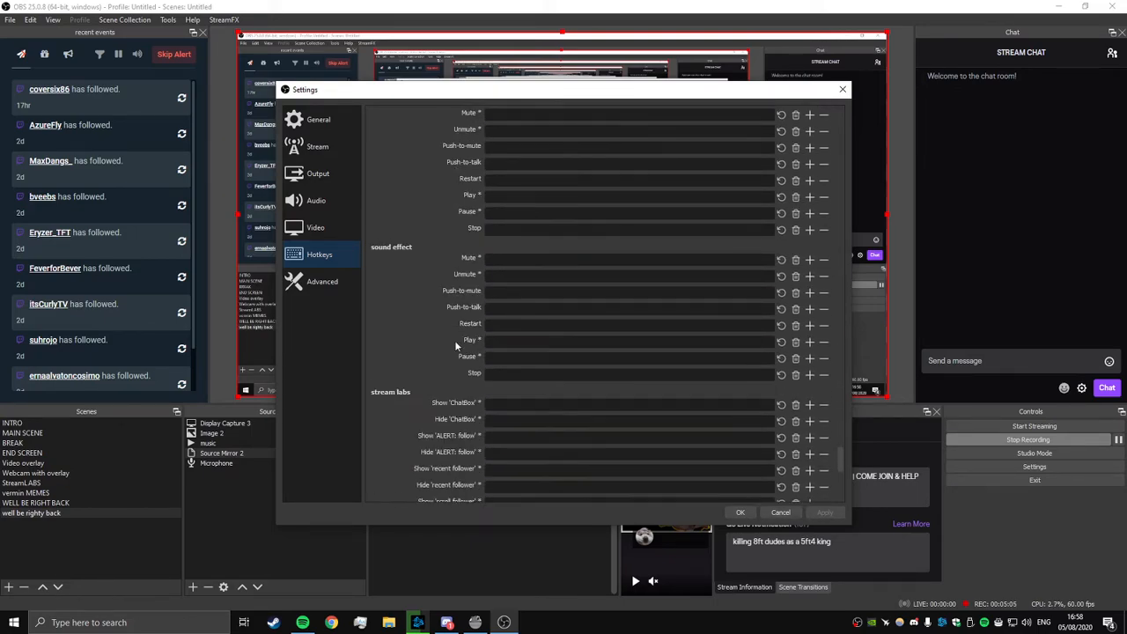
{"action": "scroll", "scroll_direction": "down", "scroll_amount": 3}
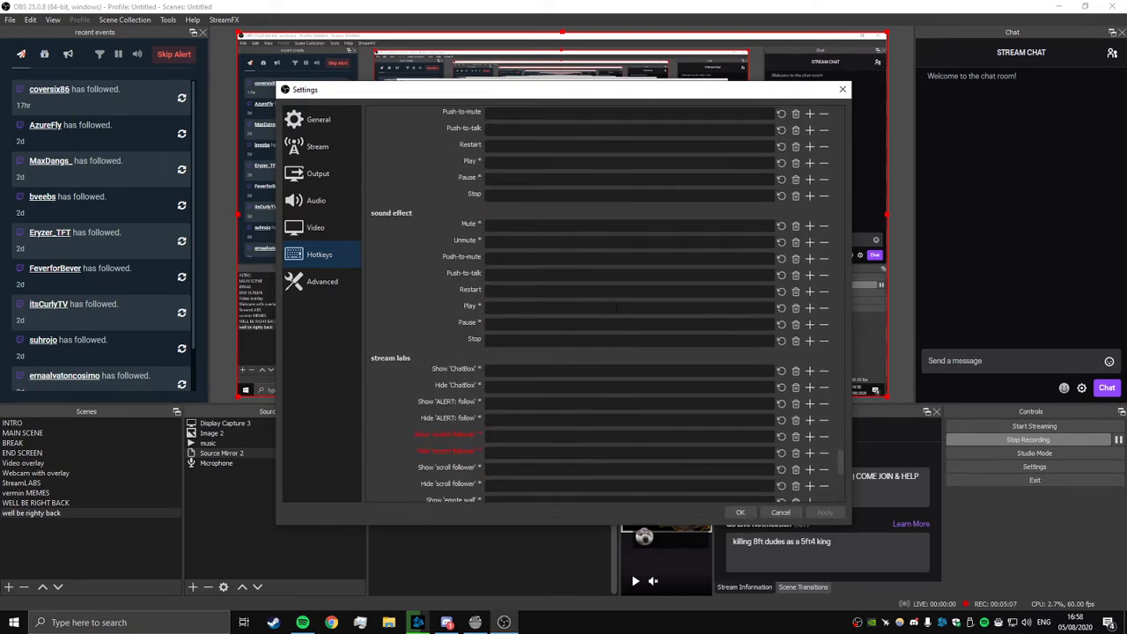
{"action": "scroll", "scroll_direction": "down", "scroll_amount": 3}
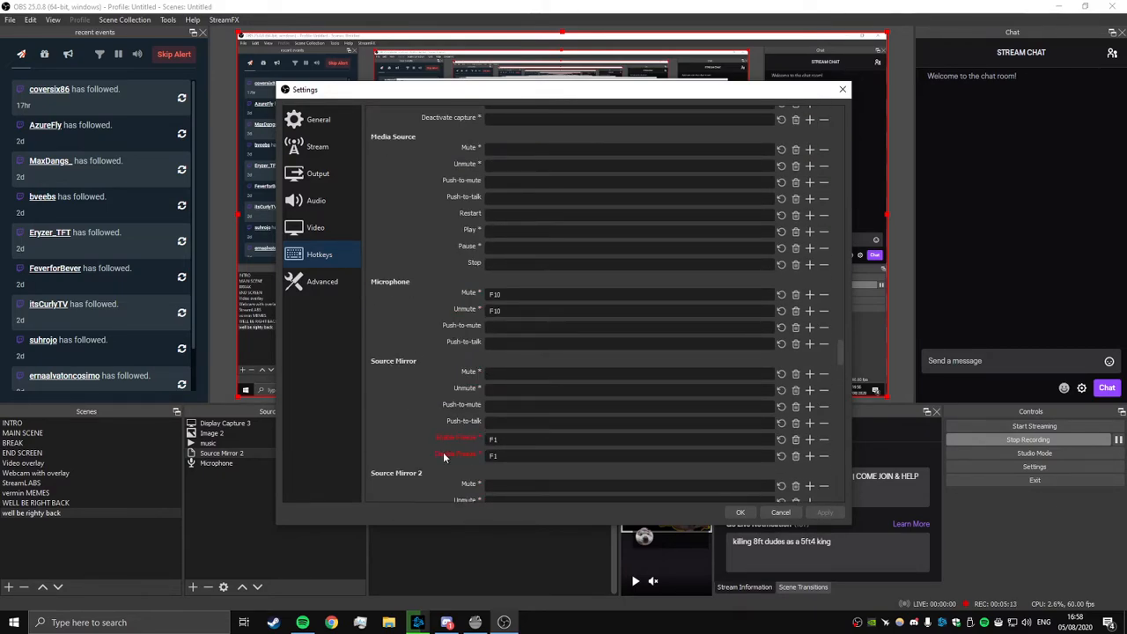
{"action": "scroll", "scroll_direction": "down", "scroll_amount": 3}
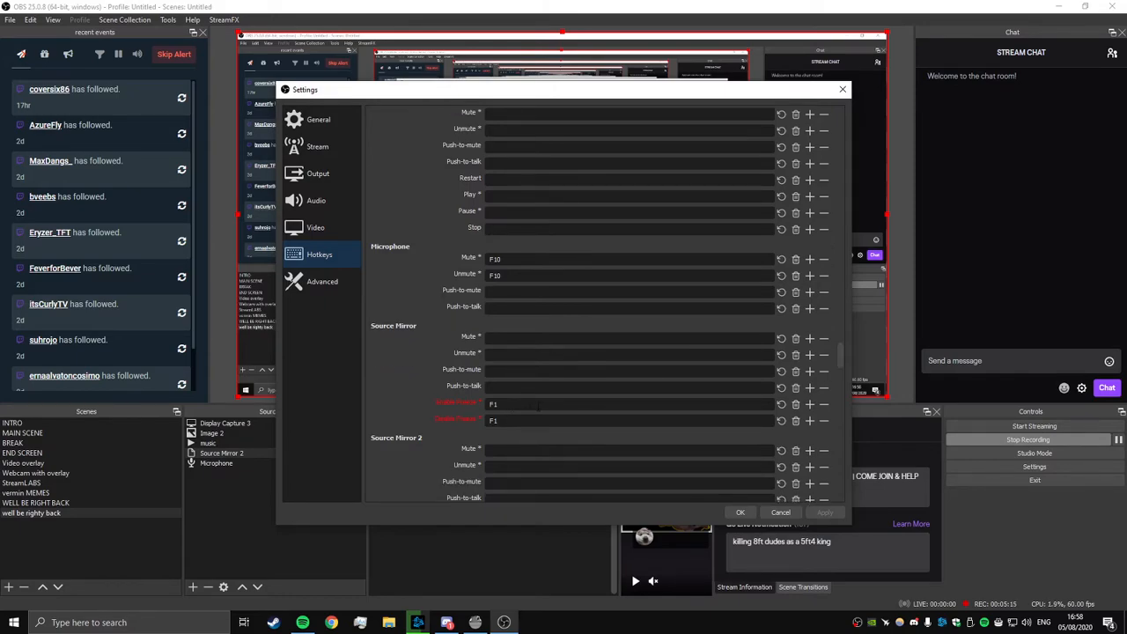
{"action": "scroll", "scroll_direction": "down", "scroll_amount": 3}
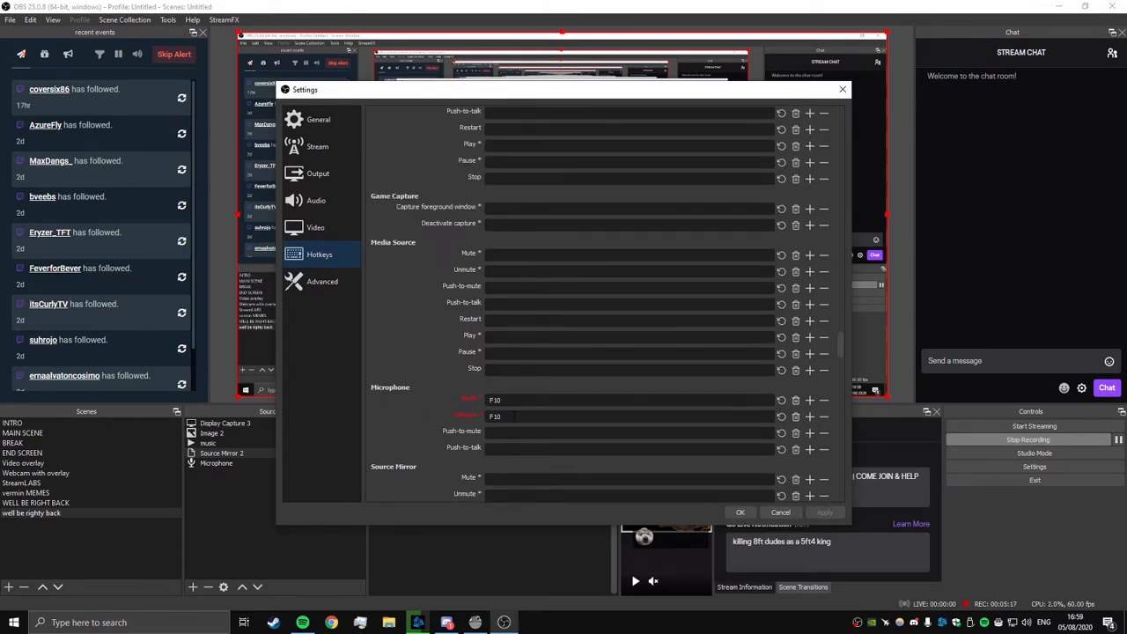
{"action": "scroll", "scroll_direction": "down", "scroll_amount": 3}
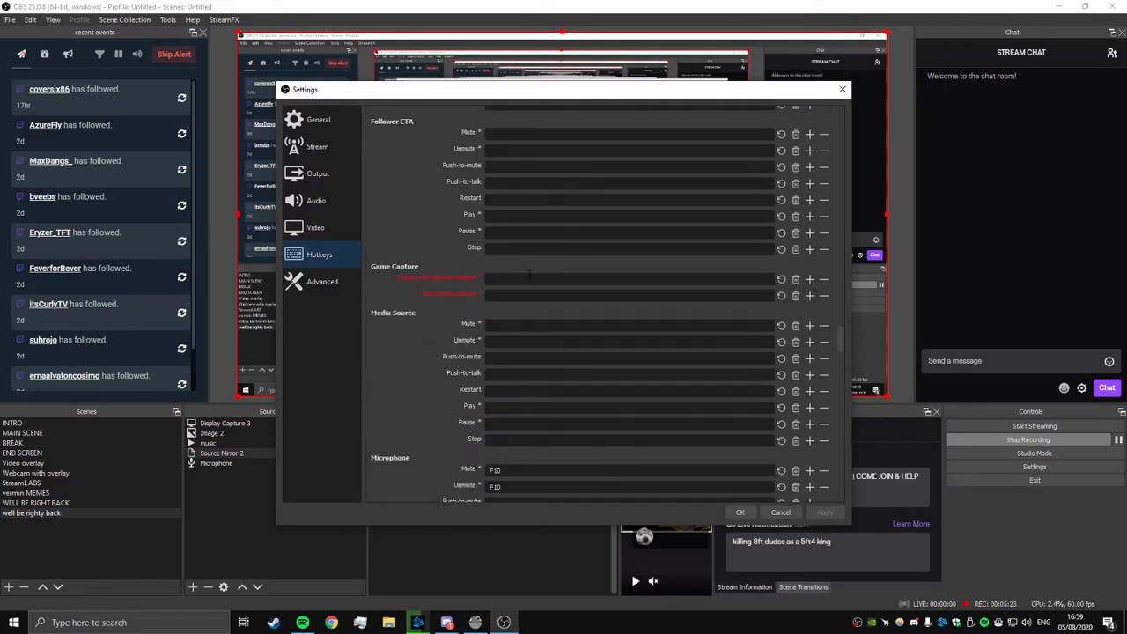
{"action": "scroll", "scroll_direction": "down", "scroll_amount": 3}
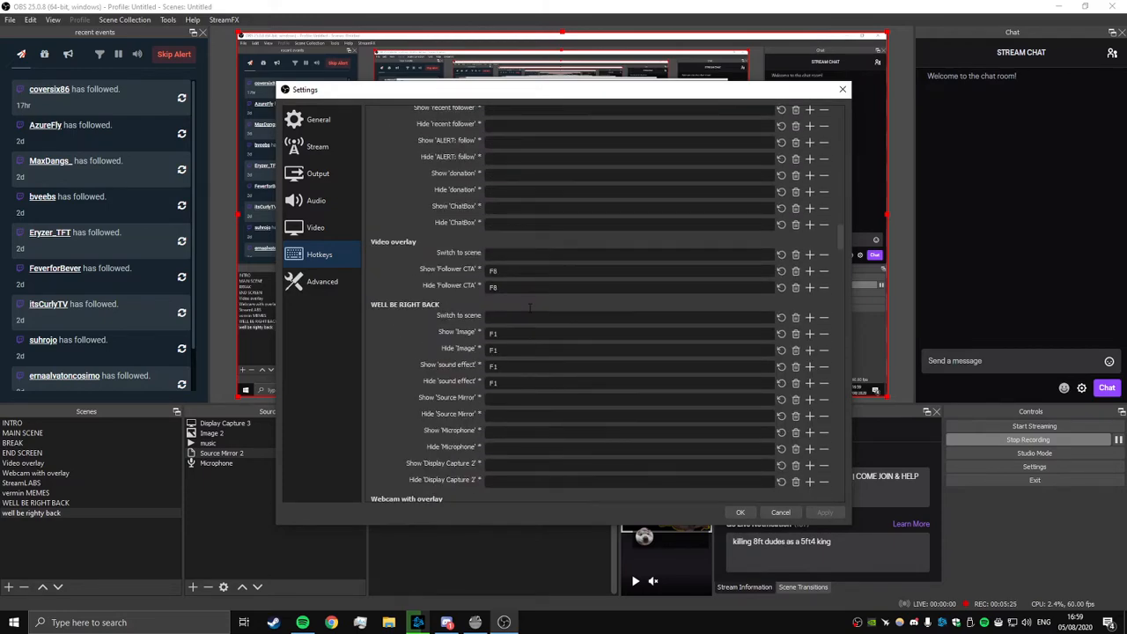
{"action": "scroll", "scroll_direction": "down", "scroll_amount": 3}
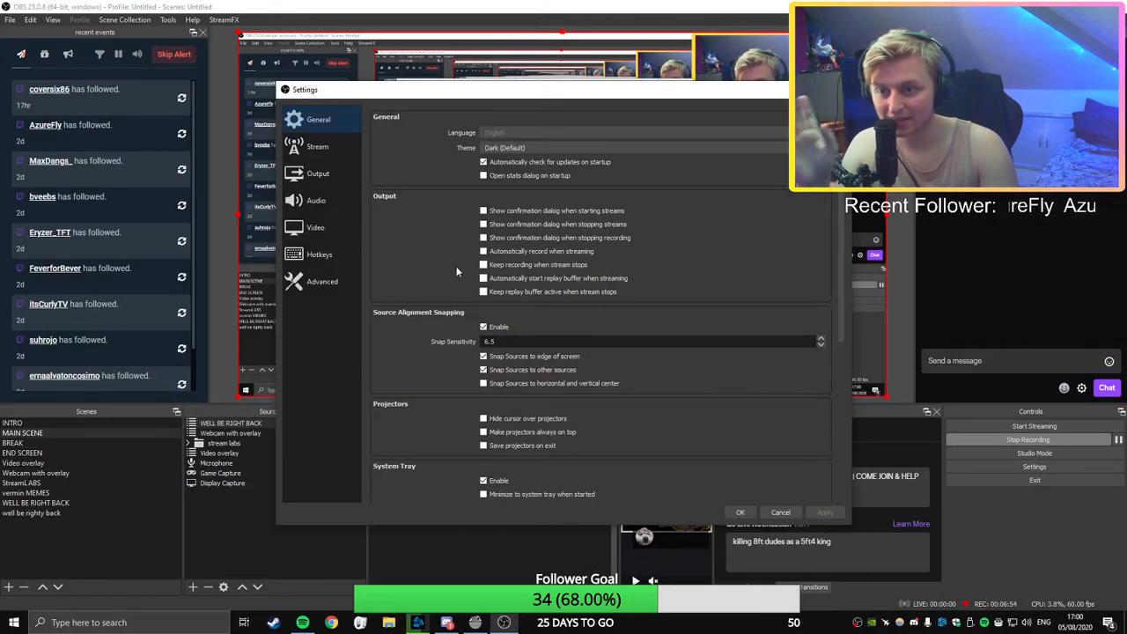
Show the MAIN SCENE hotkeys with F1 showing and hiding WELL BE RIGHT BACK
{"action": "left_click", "coordinate": [319, 255]}
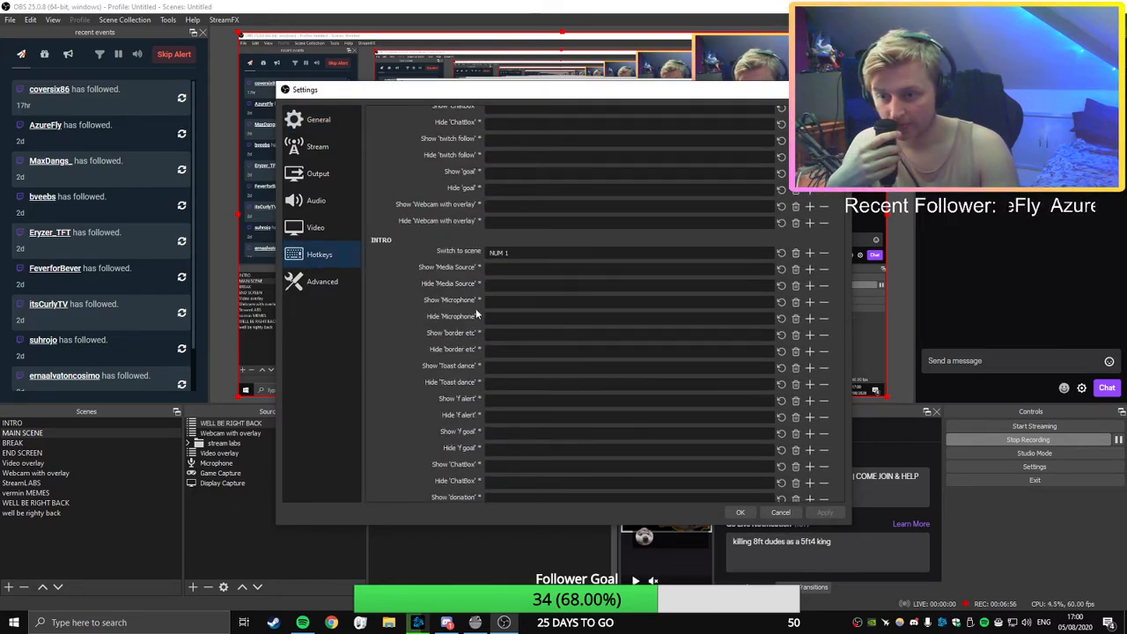
{"action": "scroll", "scroll_direction": "down", "scroll_amount": 3}
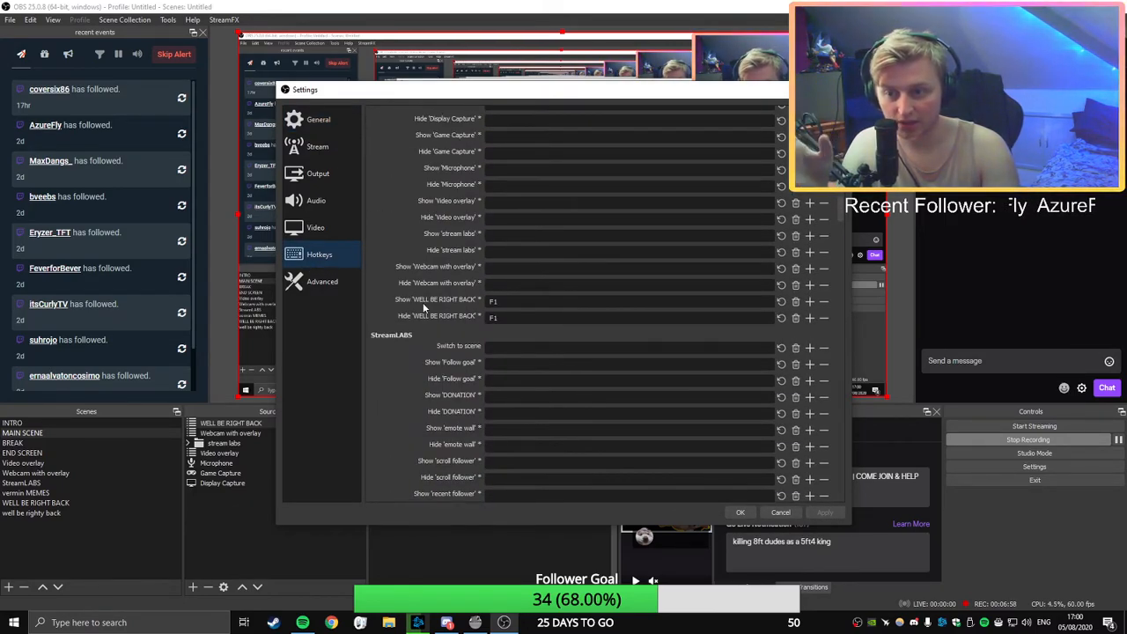